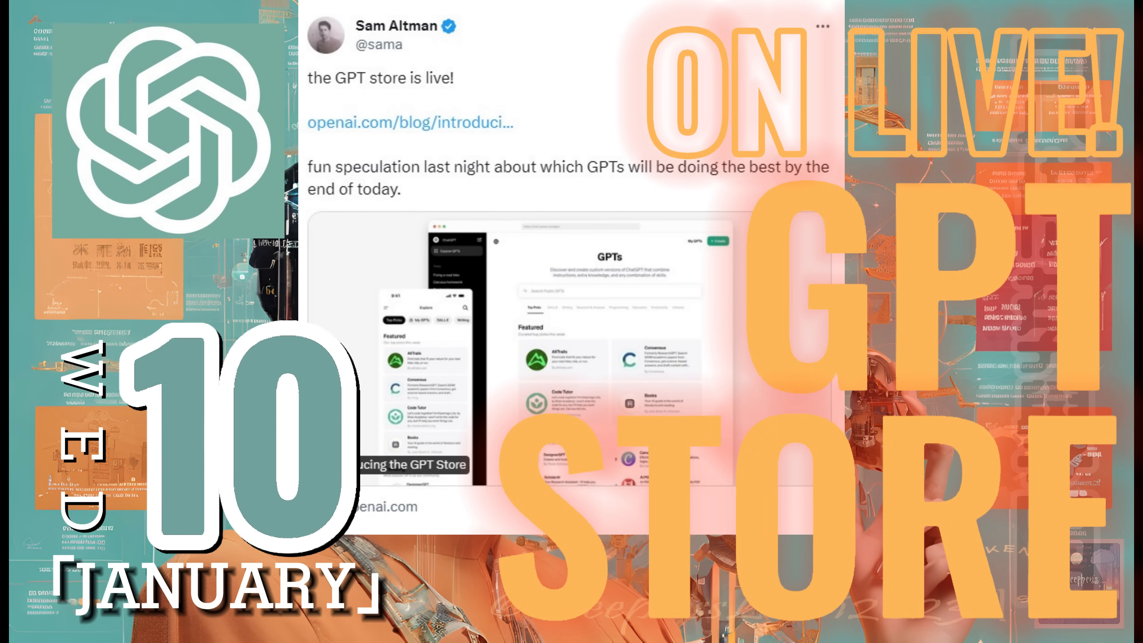
Open the 'Introducing the GPT Store' post and read its opening sections
left_click(409, 123)
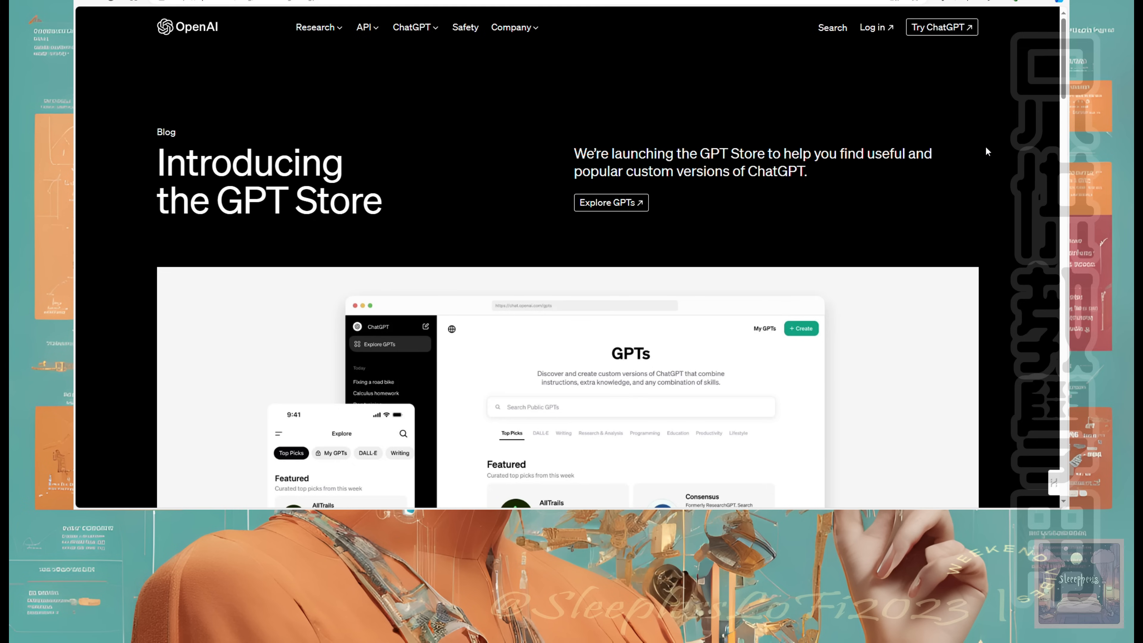
scroll("down", 3)
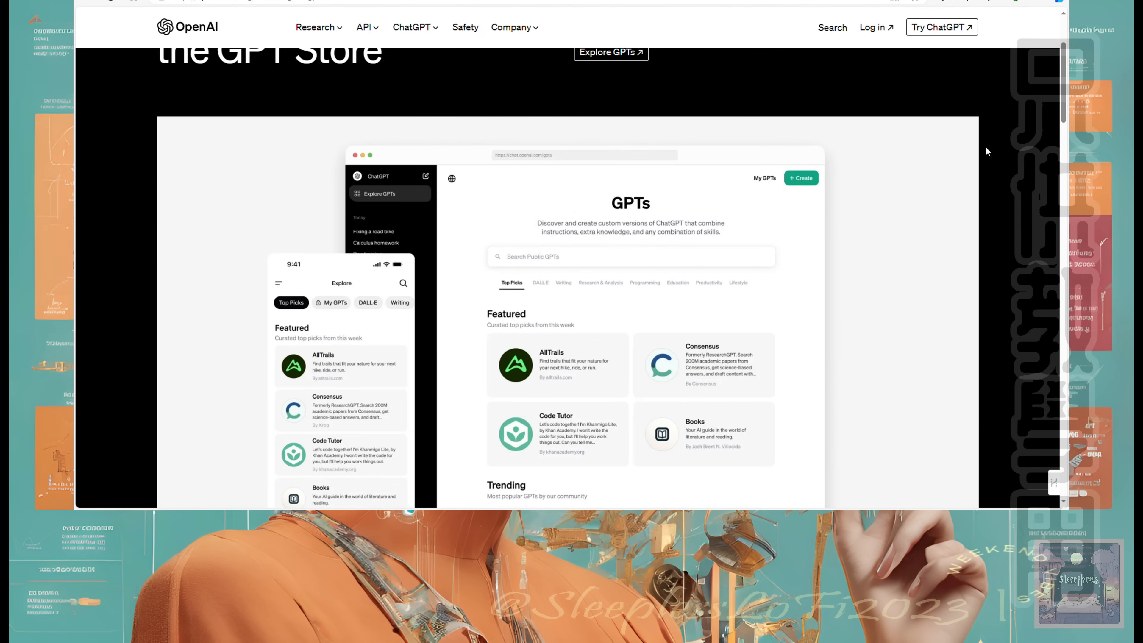
scroll("down", 3)
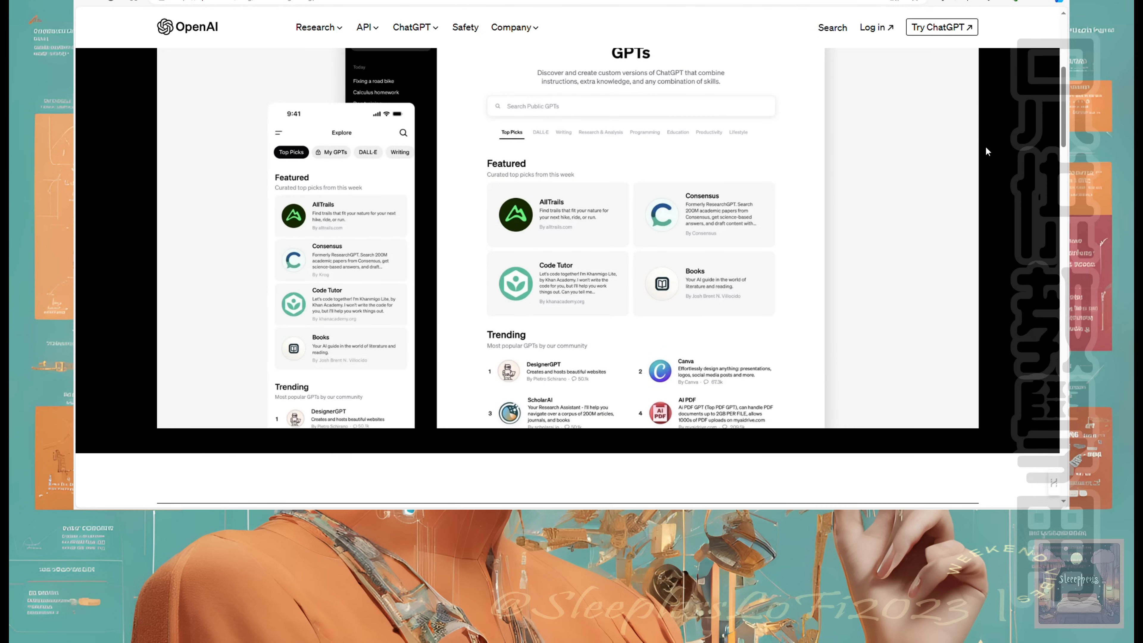
scroll("down", 3)
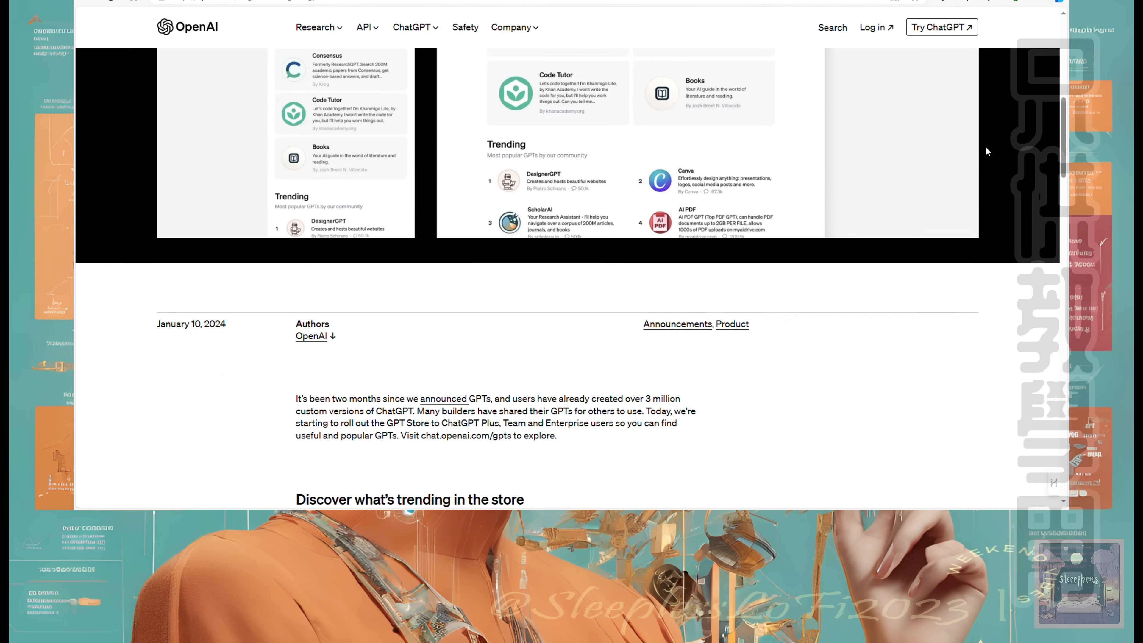
scroll("down", 3)
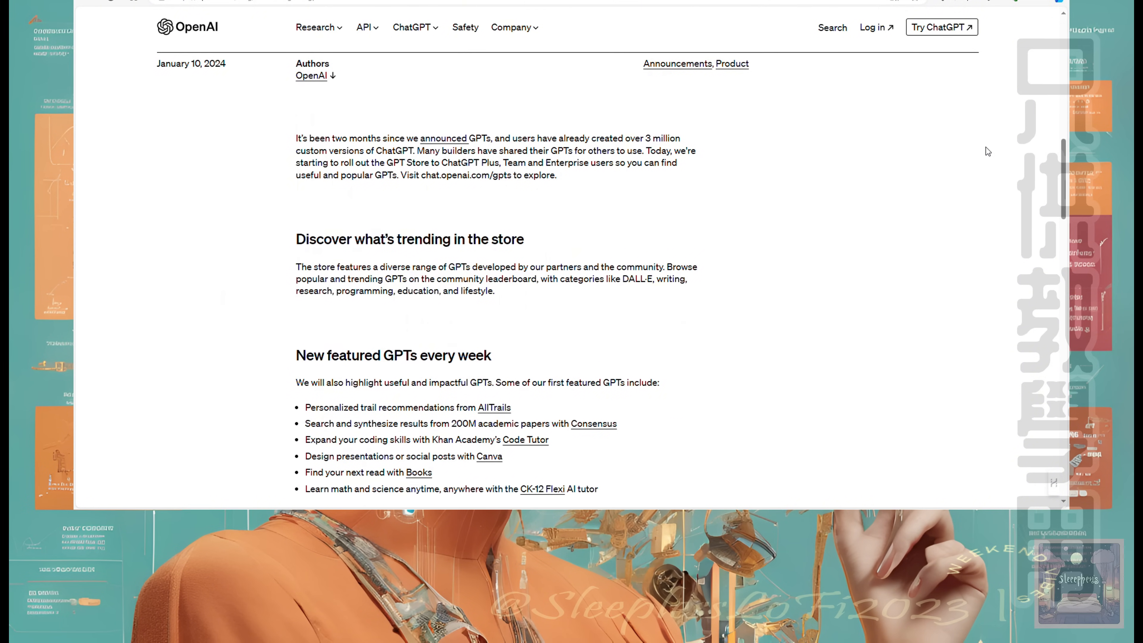
scroll("down", 3)
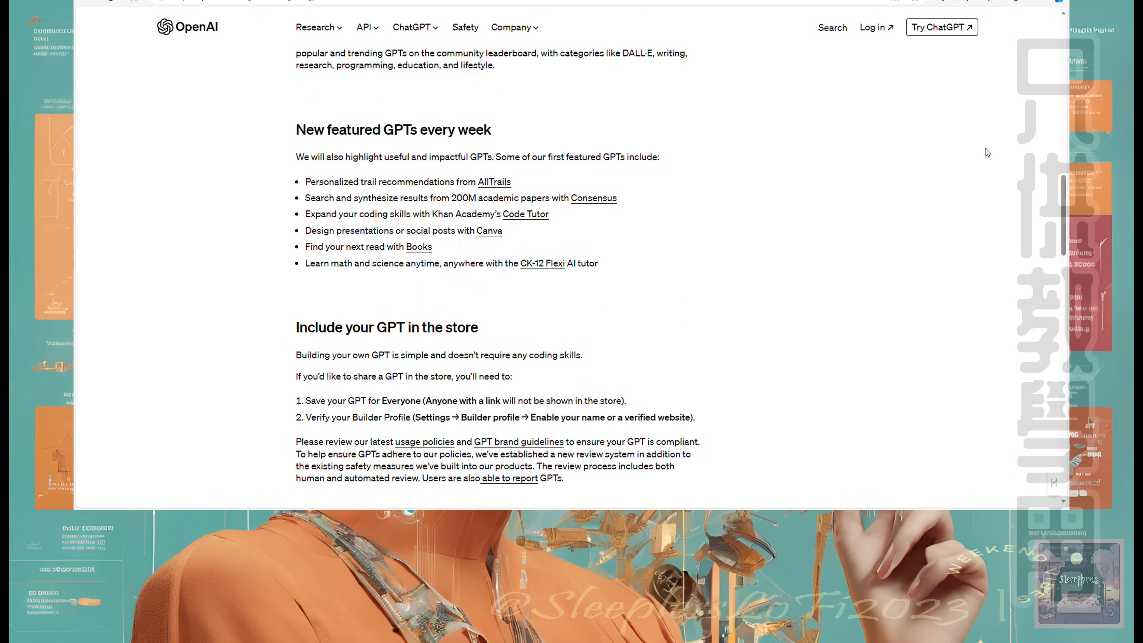
mouse_move(312, 137)
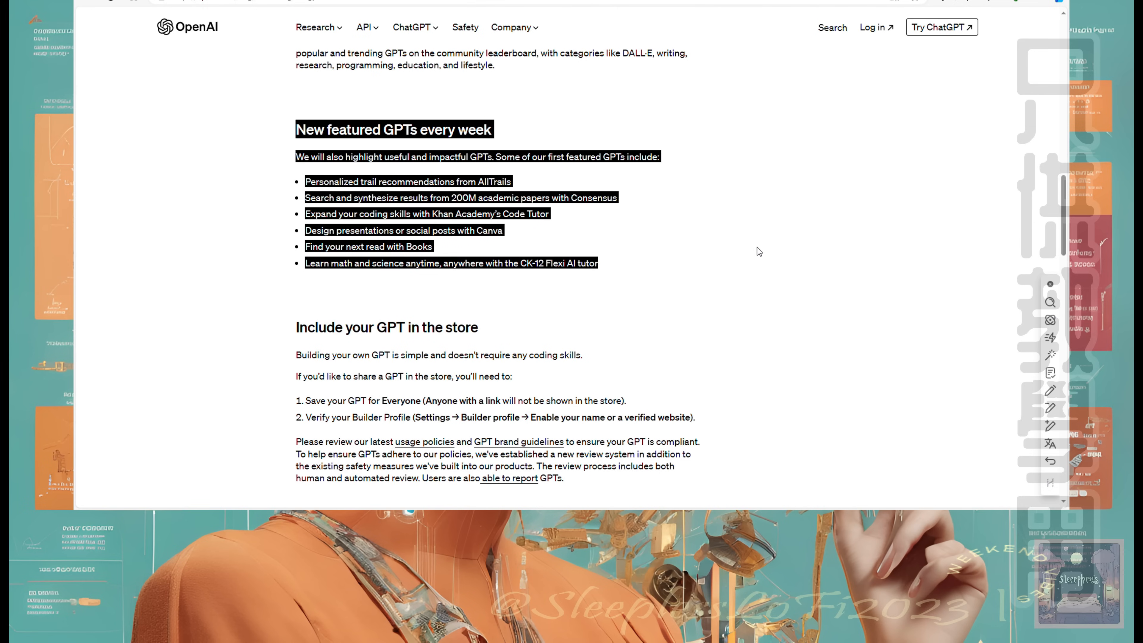
mouse_move(833, 241)
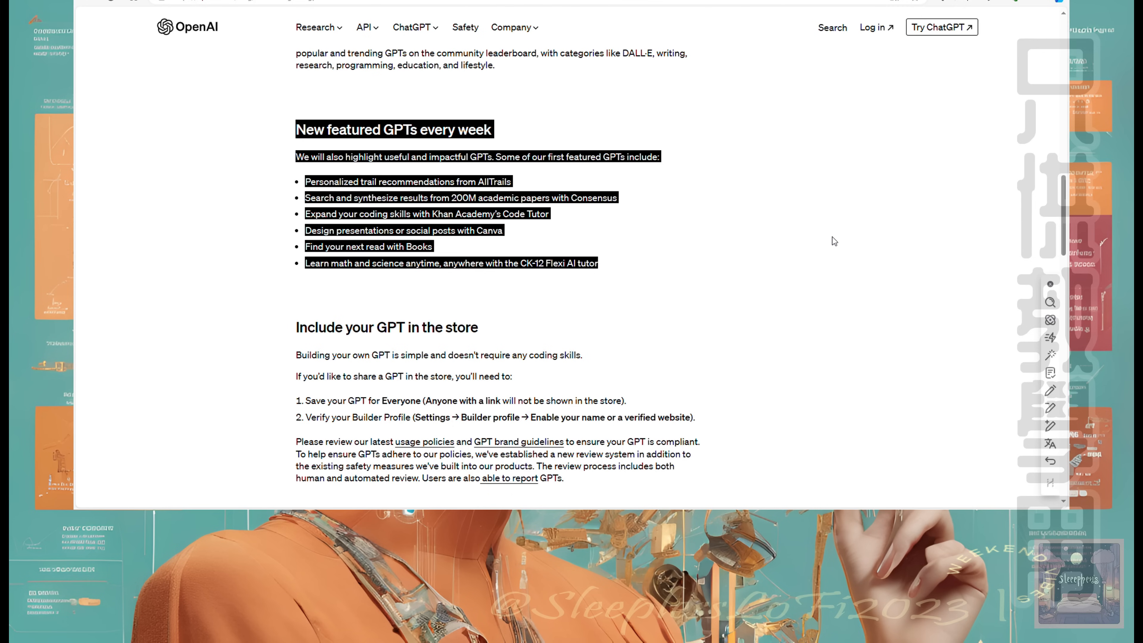
Continue down the post to the Team and Enterprise section pointing to chat.openai.com/gpts
scroll("down", 3)
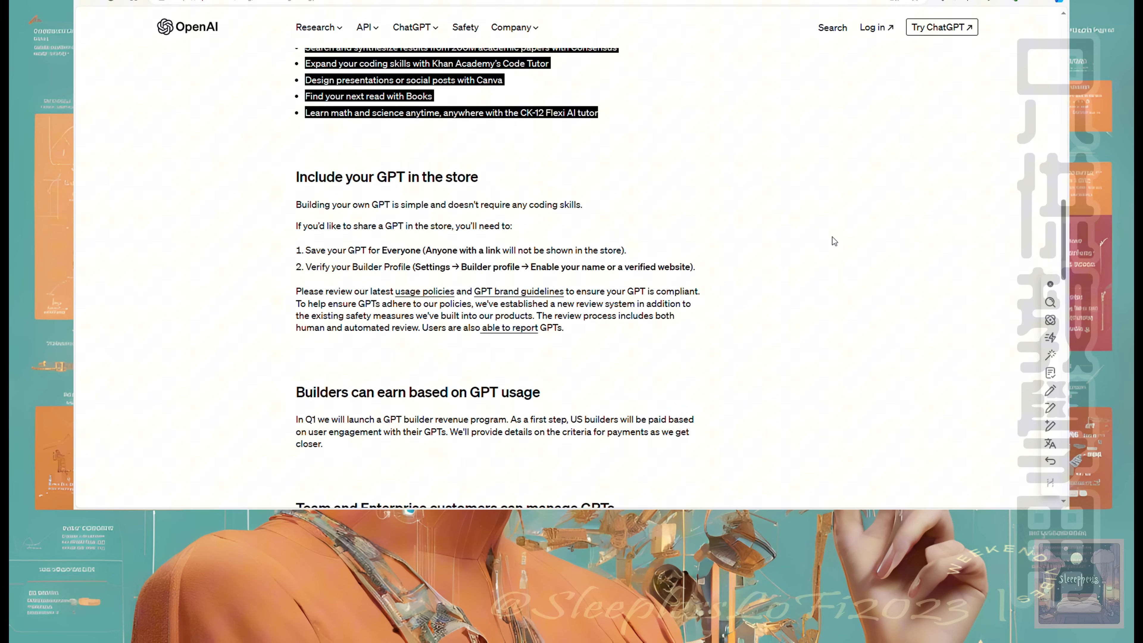
scroll("down", 3)
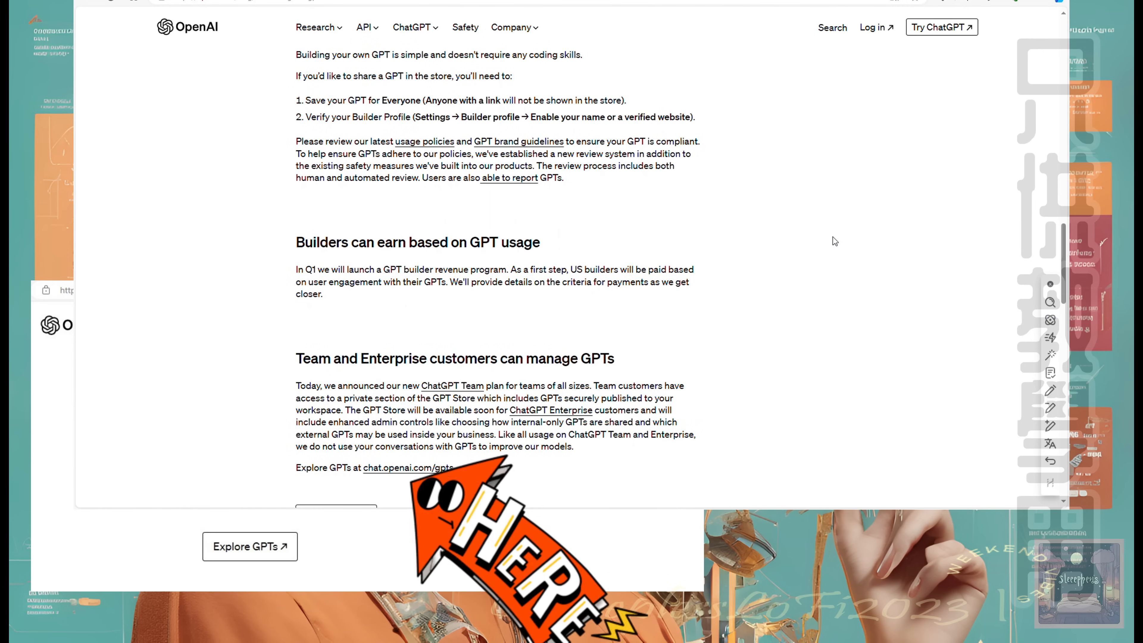
scroll("down", 3)
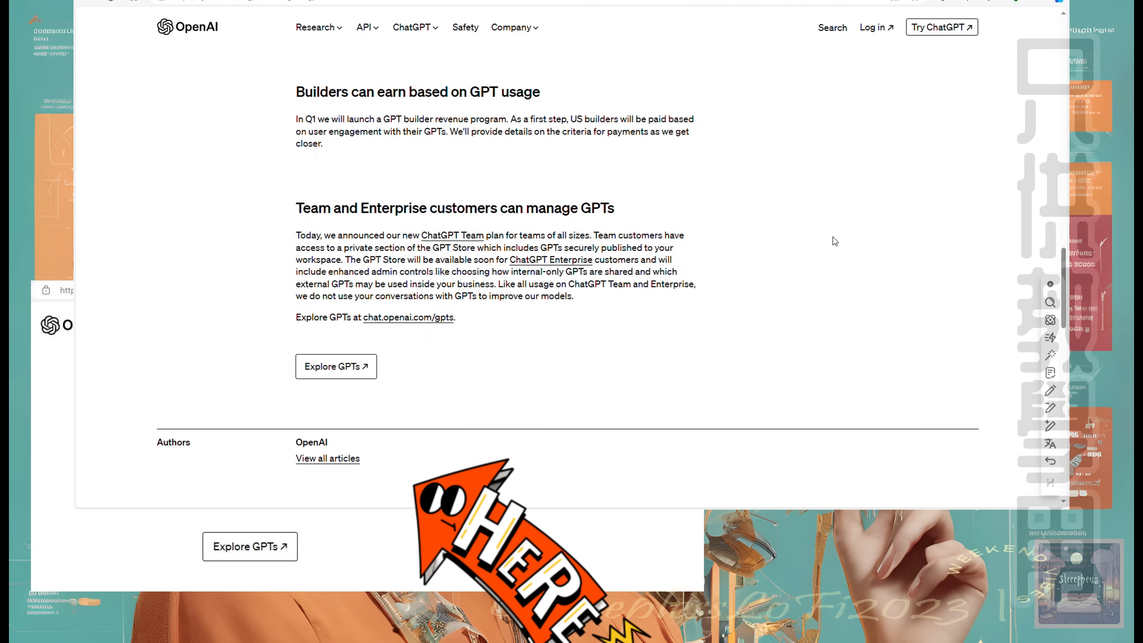
scroll("down", 3)
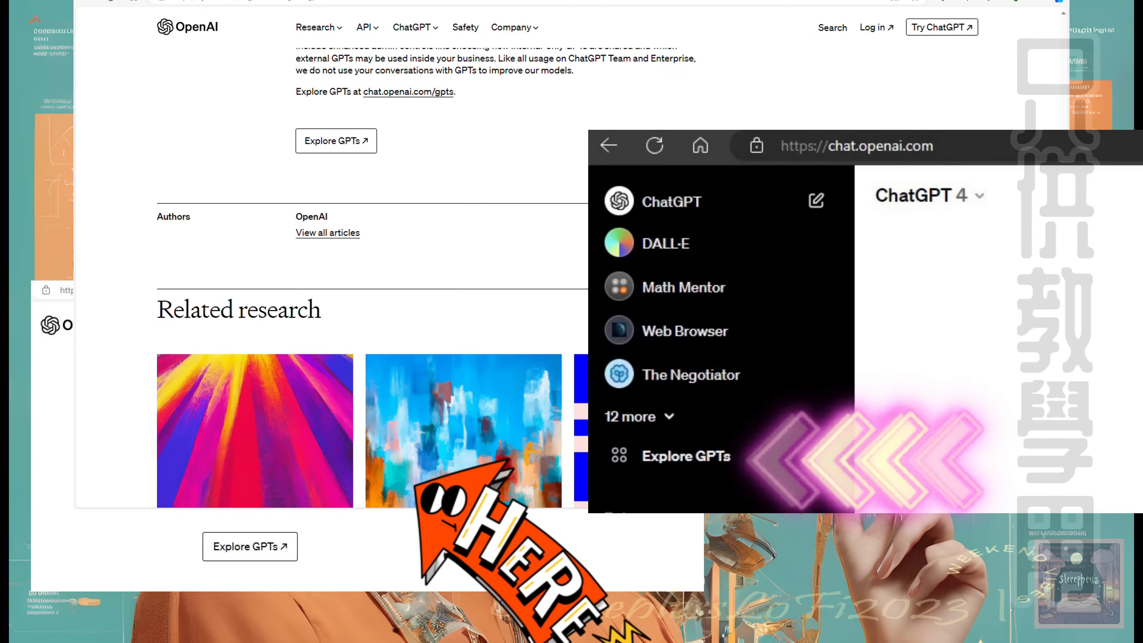
scroll("down", 3)
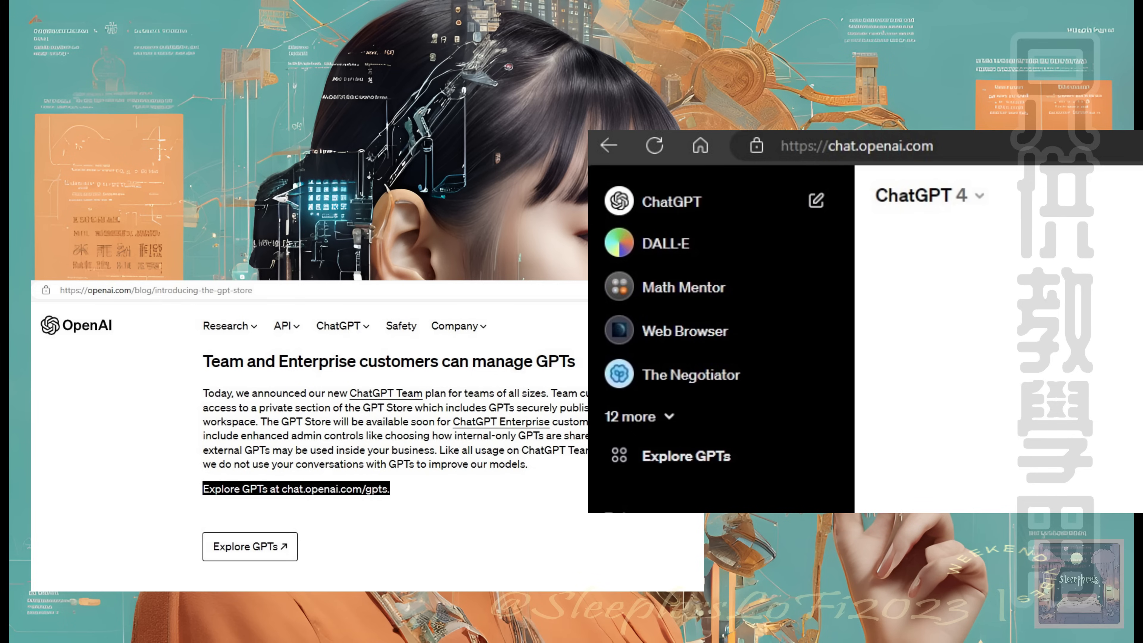
left_click(685, 456)
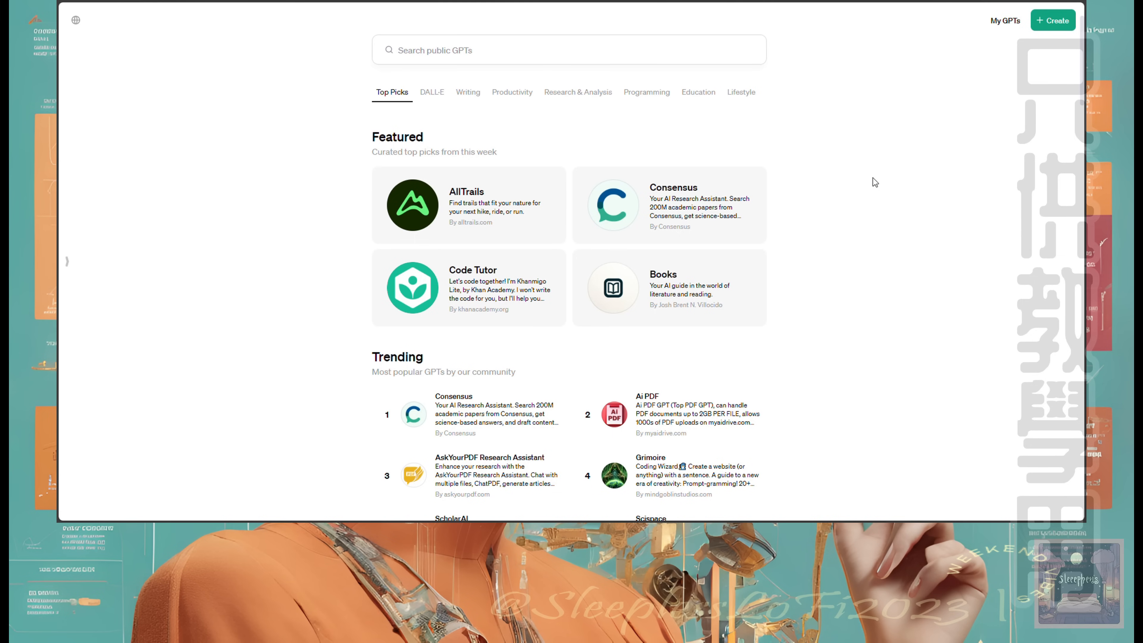
Scroll the Top Picks page past Featured and Trending down to the By ChatGPT list
scroll("down", 3)
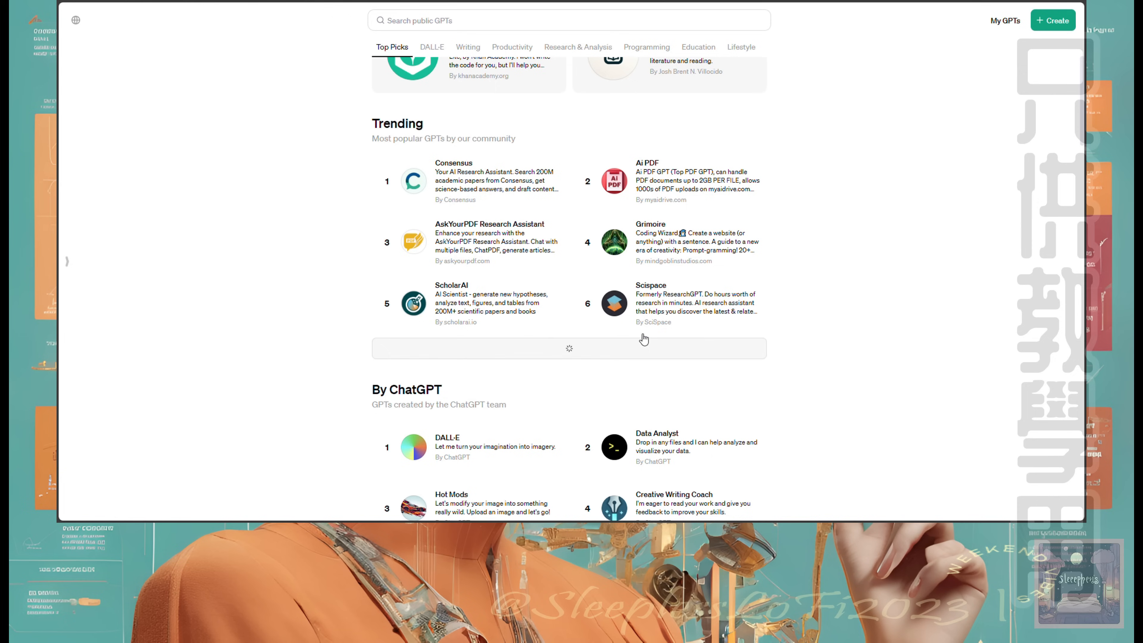
mouse_move(853, 278)
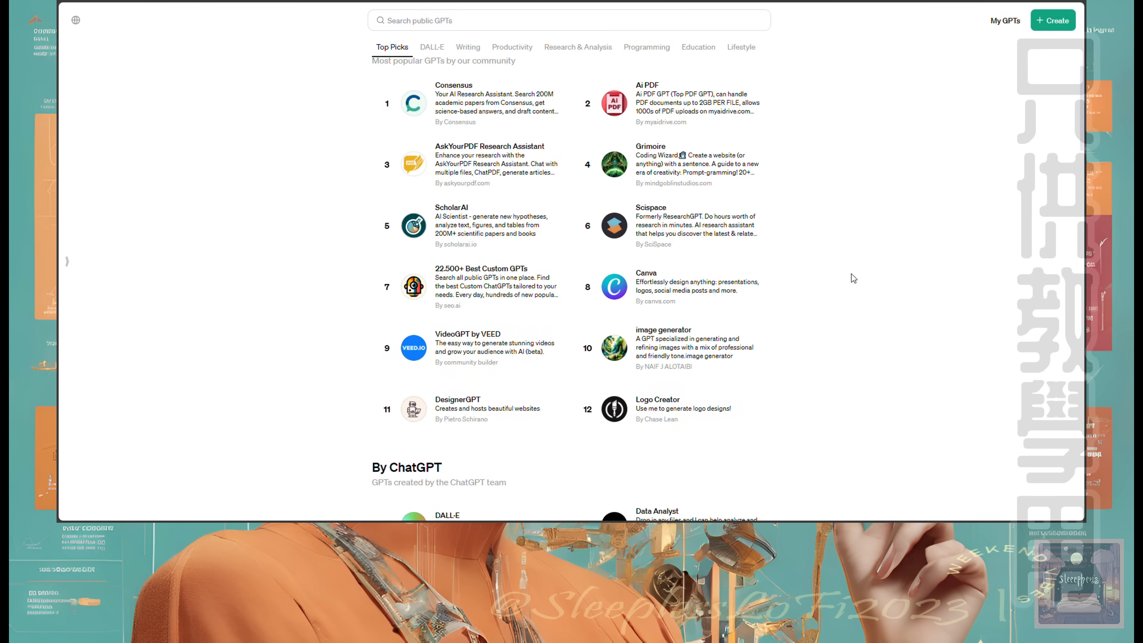
scroll("down", 3)
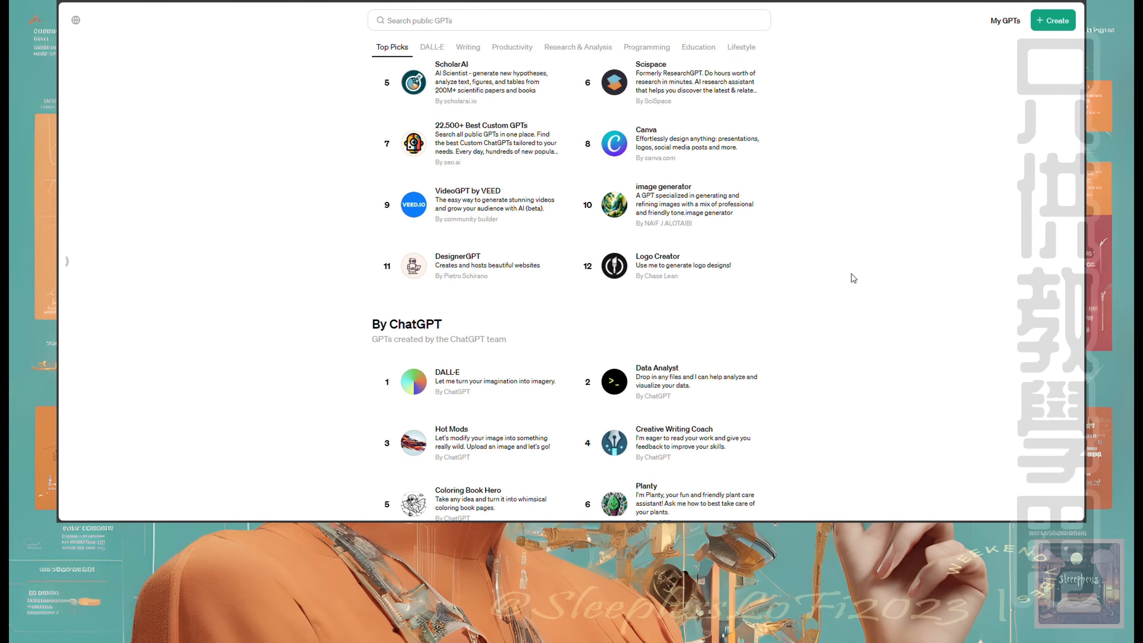
scroll("down", 3)
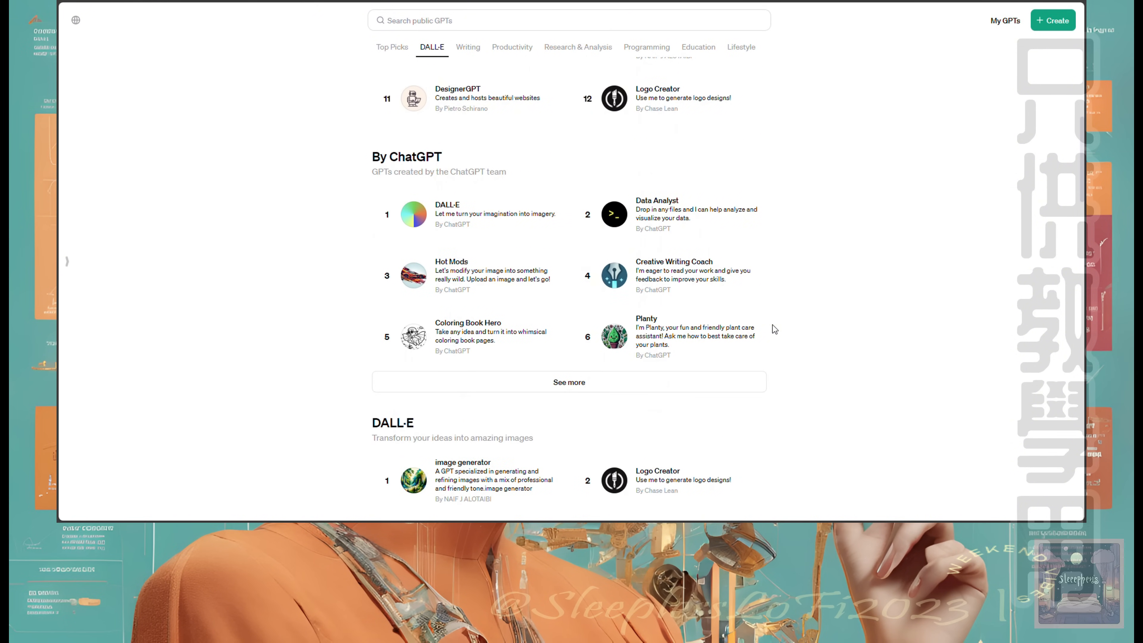
Expand the By ChatGPT list to twelve GPTs and move down to the DALL·E section
left_click(569, 381)
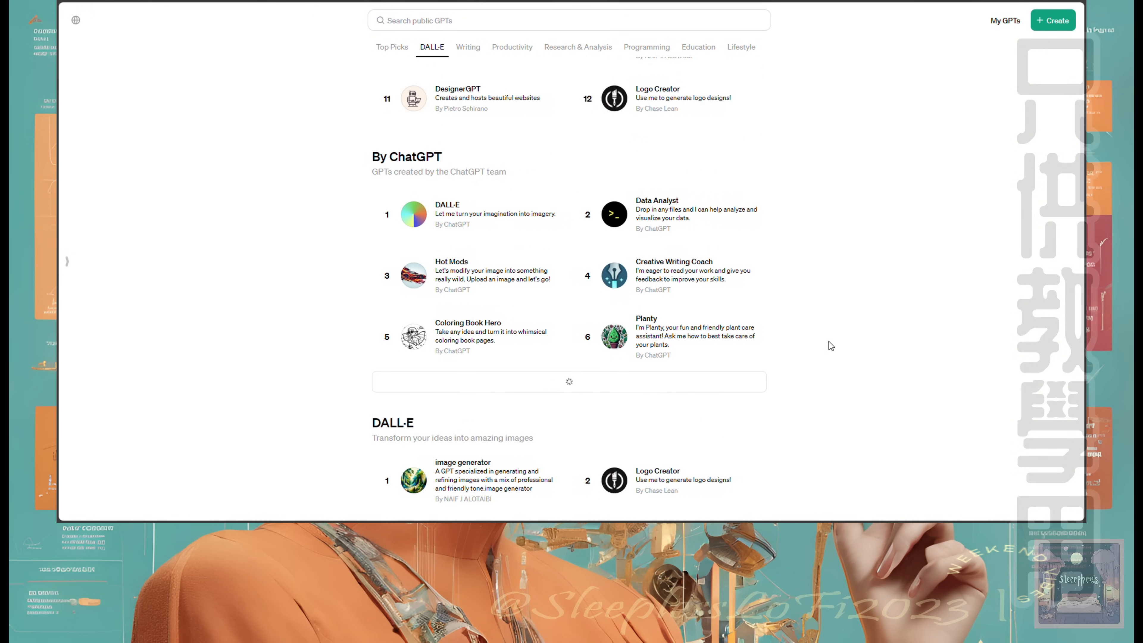
left_click(392, 46)
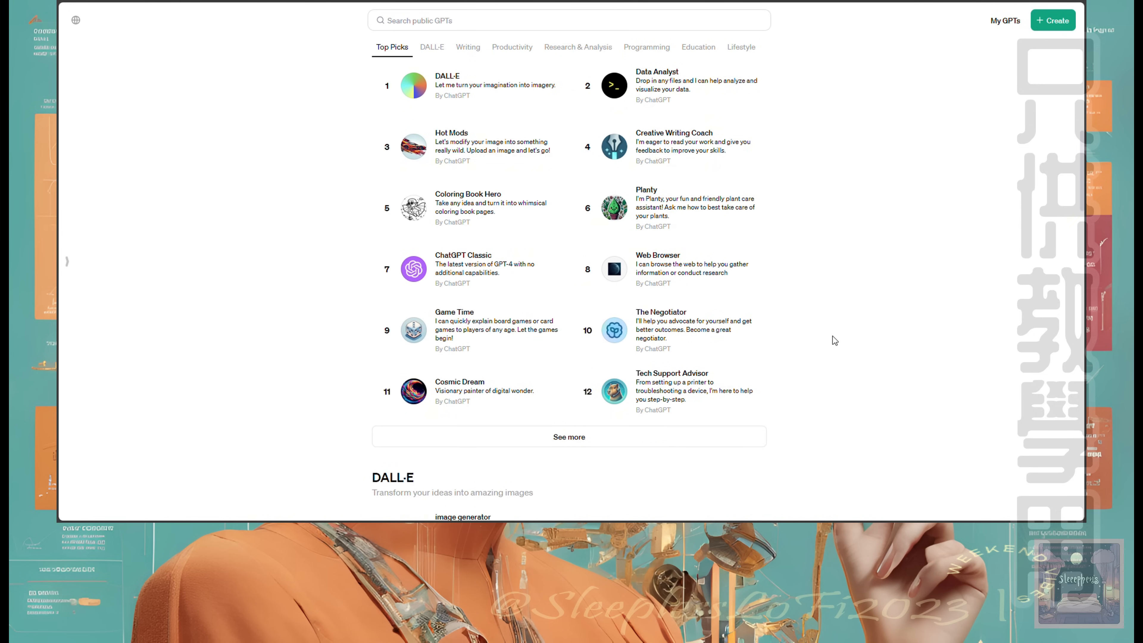
scroll("down", 3)
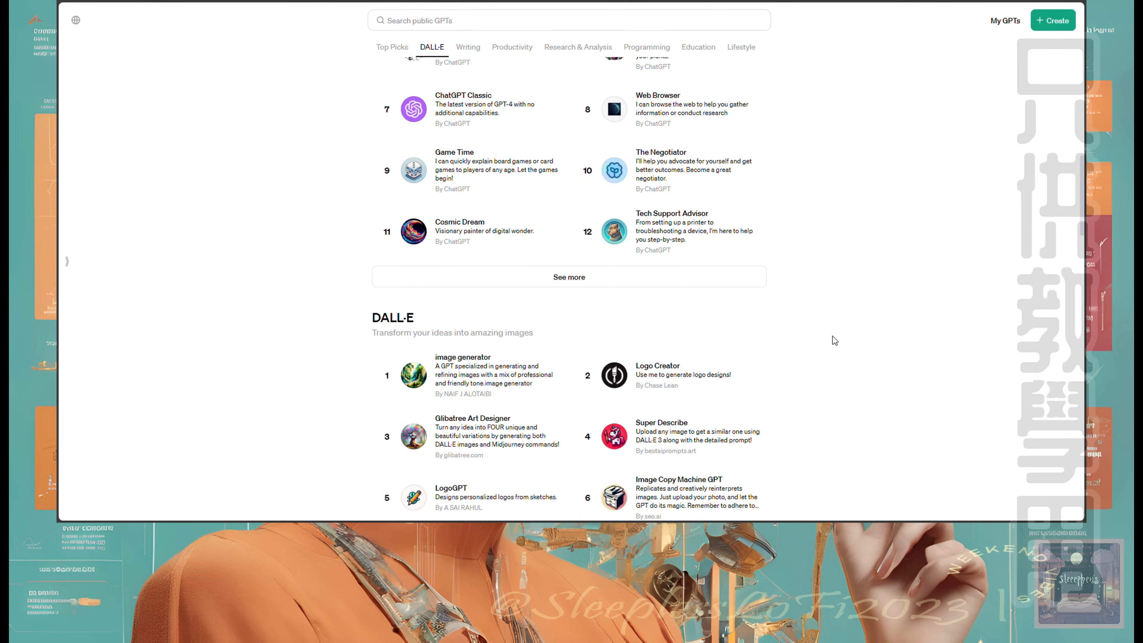
scroll("down", 3)
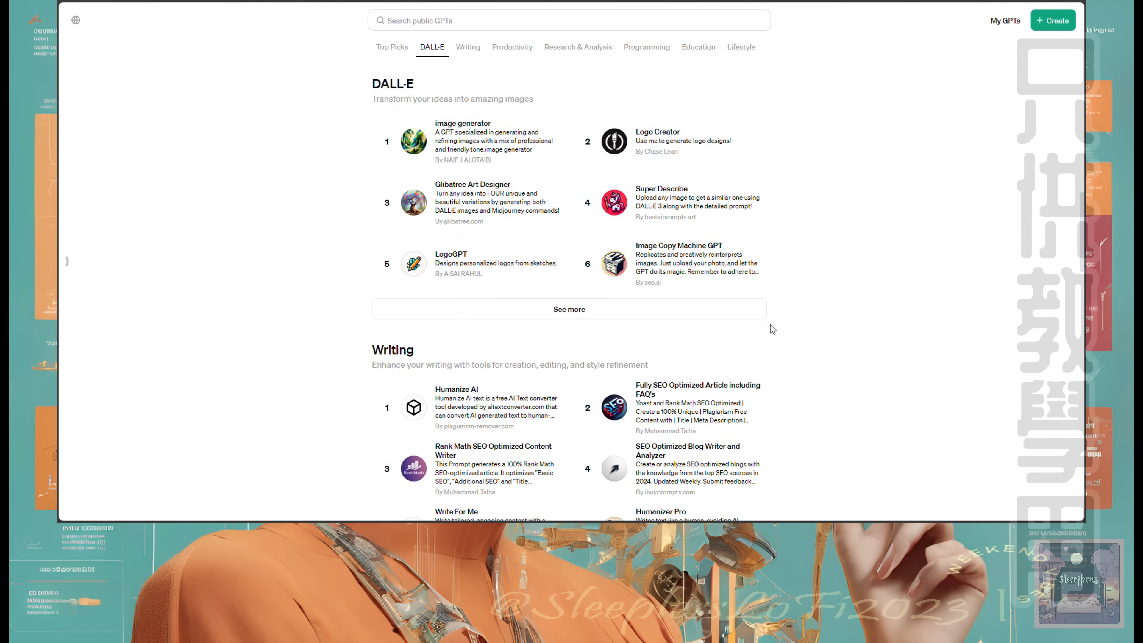
Expand the DALL·E list to twelve GPTs and continue down toward Writing and Productivity
left_click(568, 309)
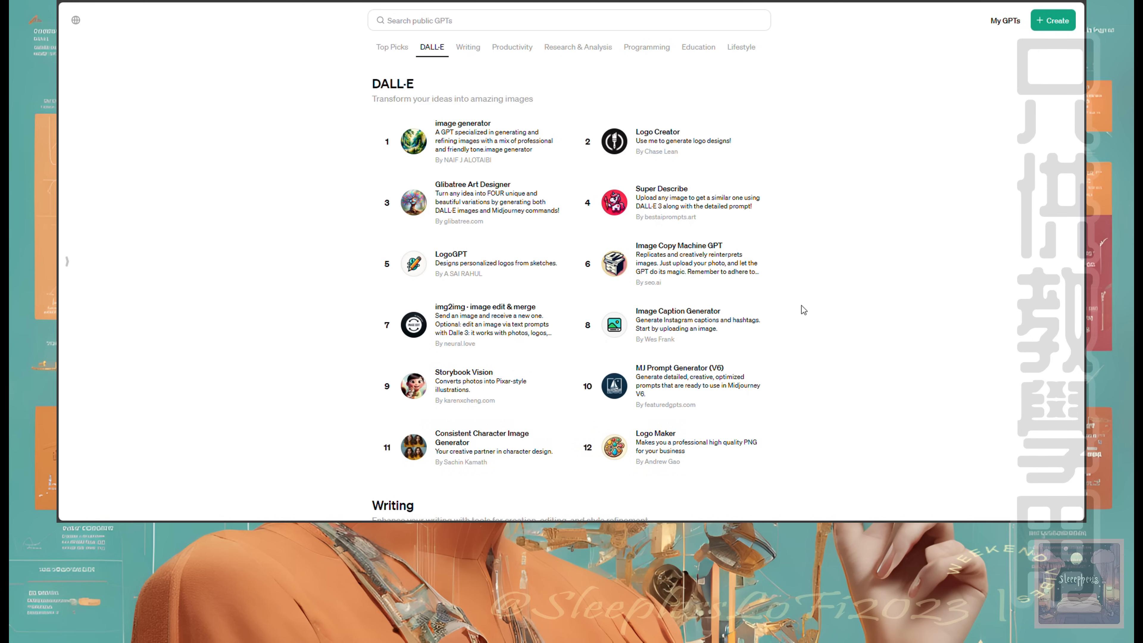
scroll("down", 3)
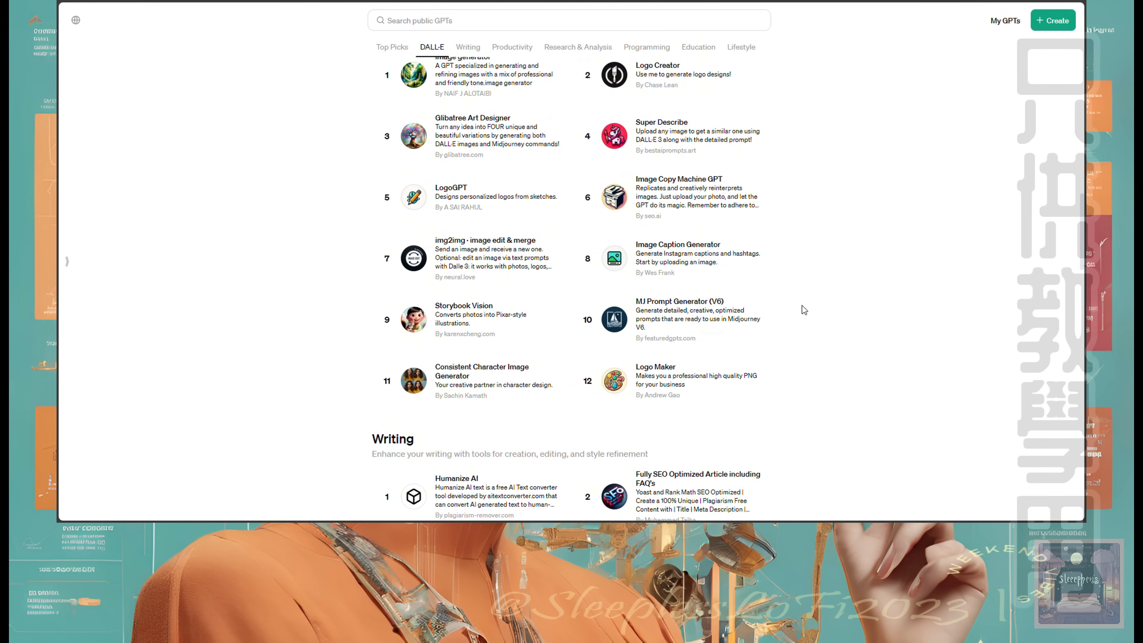
scroll("down", 3)
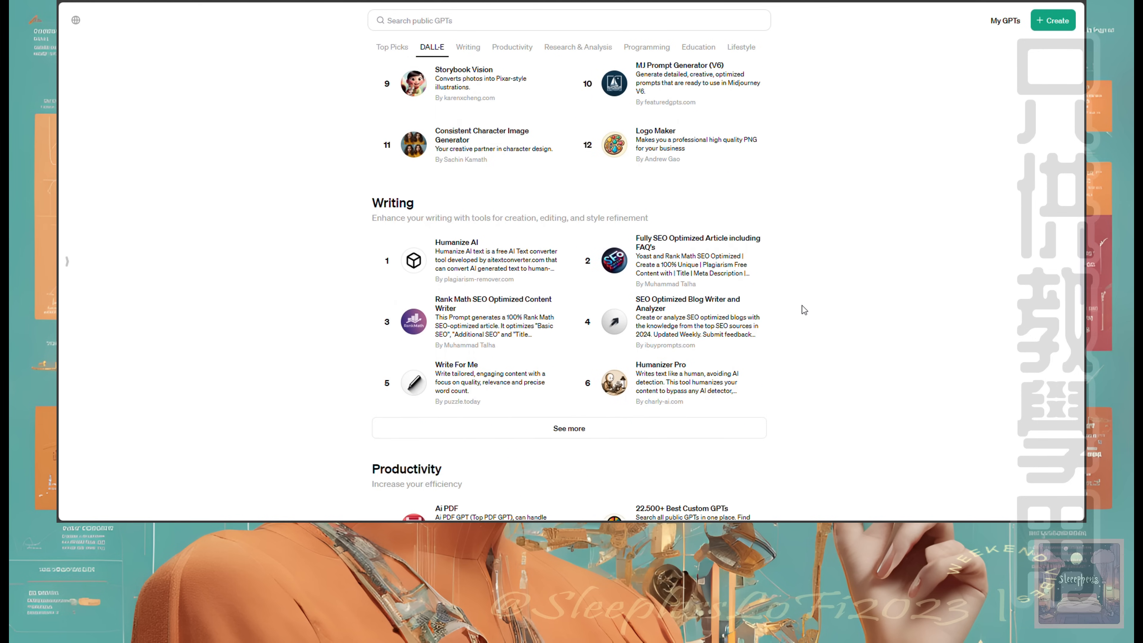
scroll("down", 3)
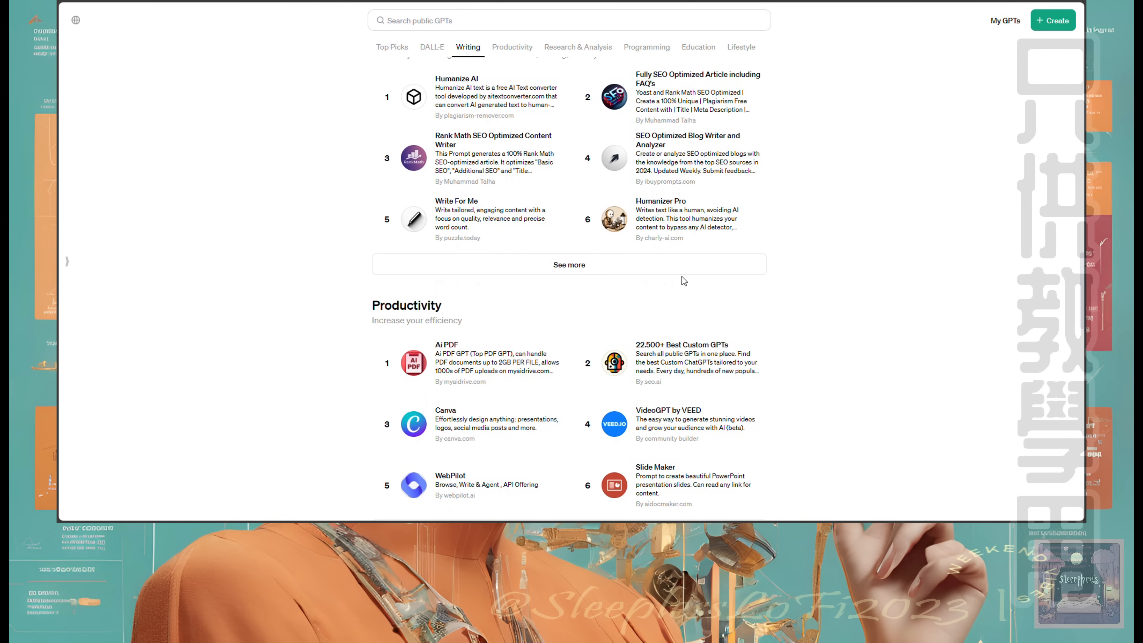
Expand the Writing and Productivity lists to show more GPTs each
left_click(568, 263)
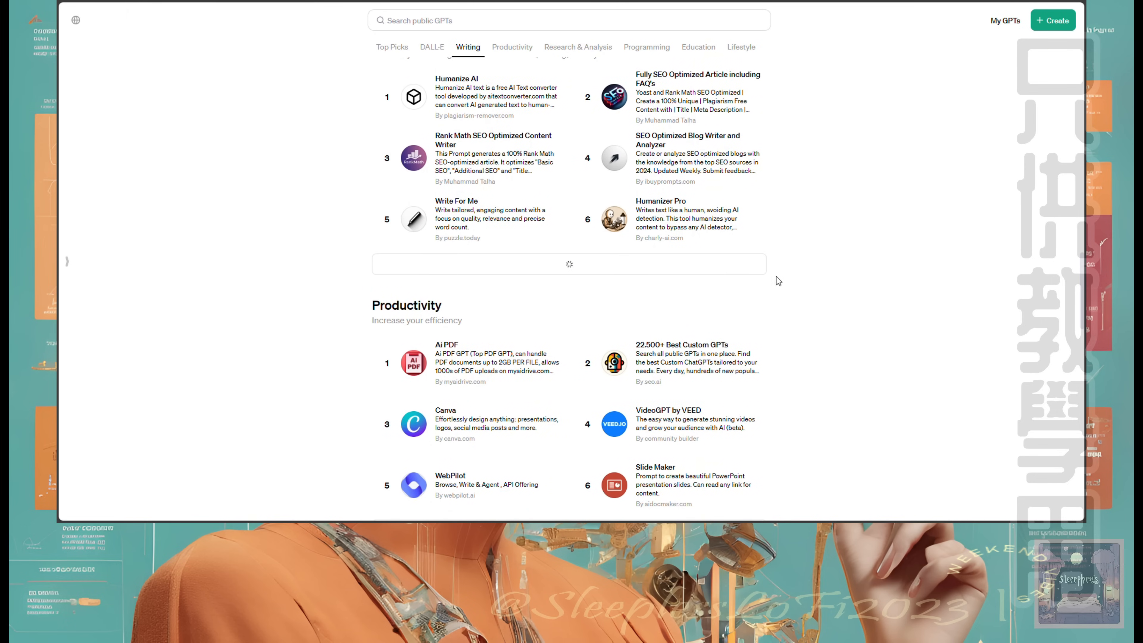
mouse_move(790, 283)
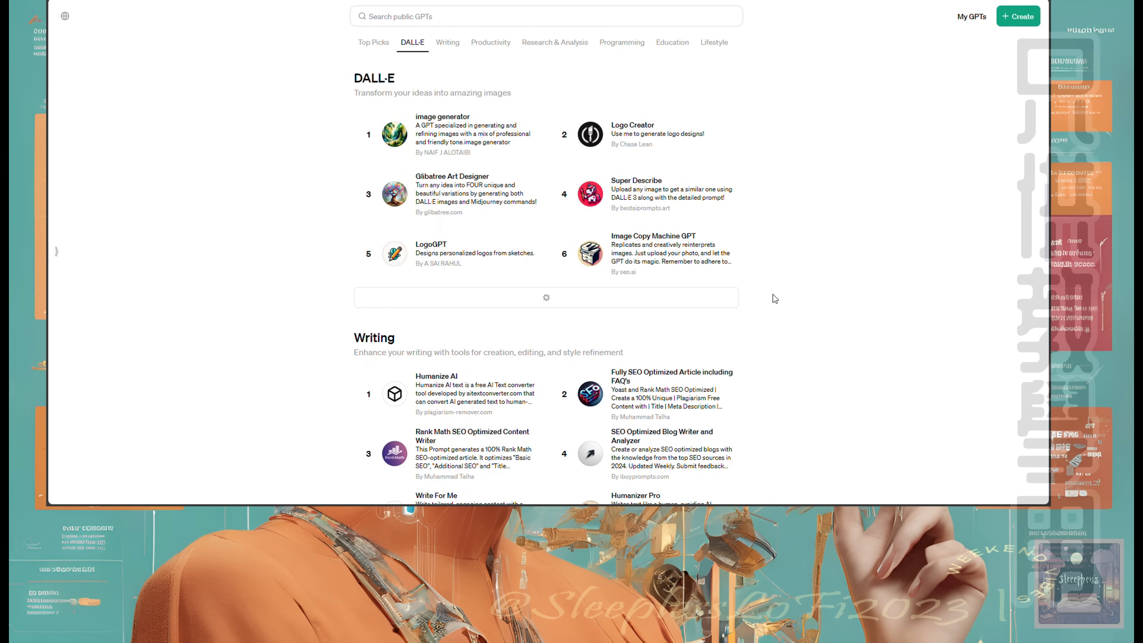
scroll("down", 3)
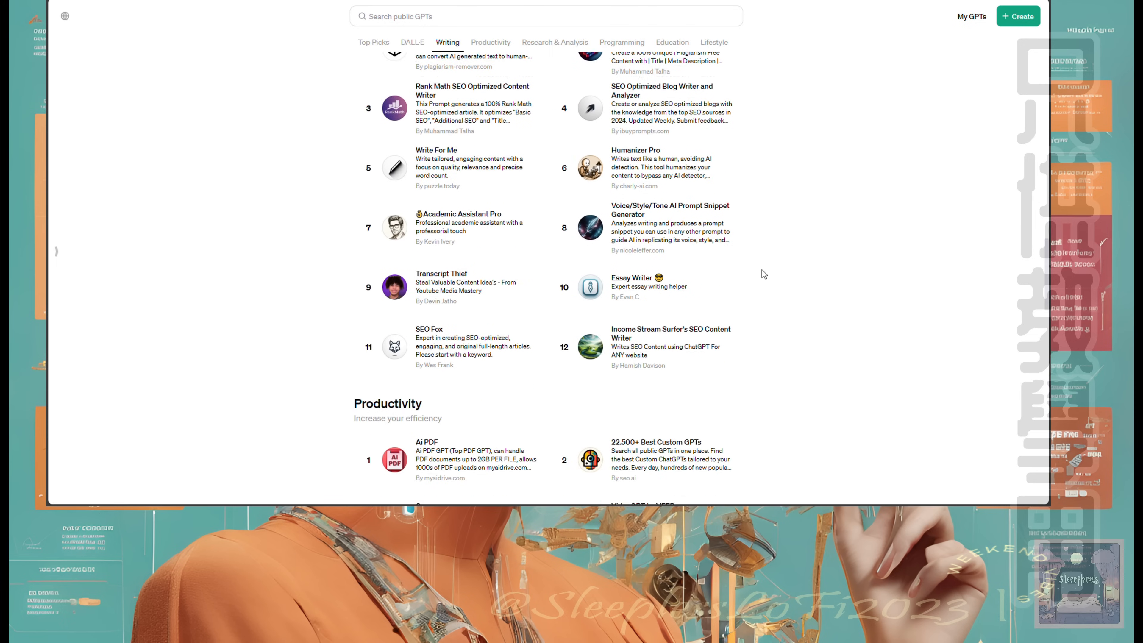
scroll("down", 3)
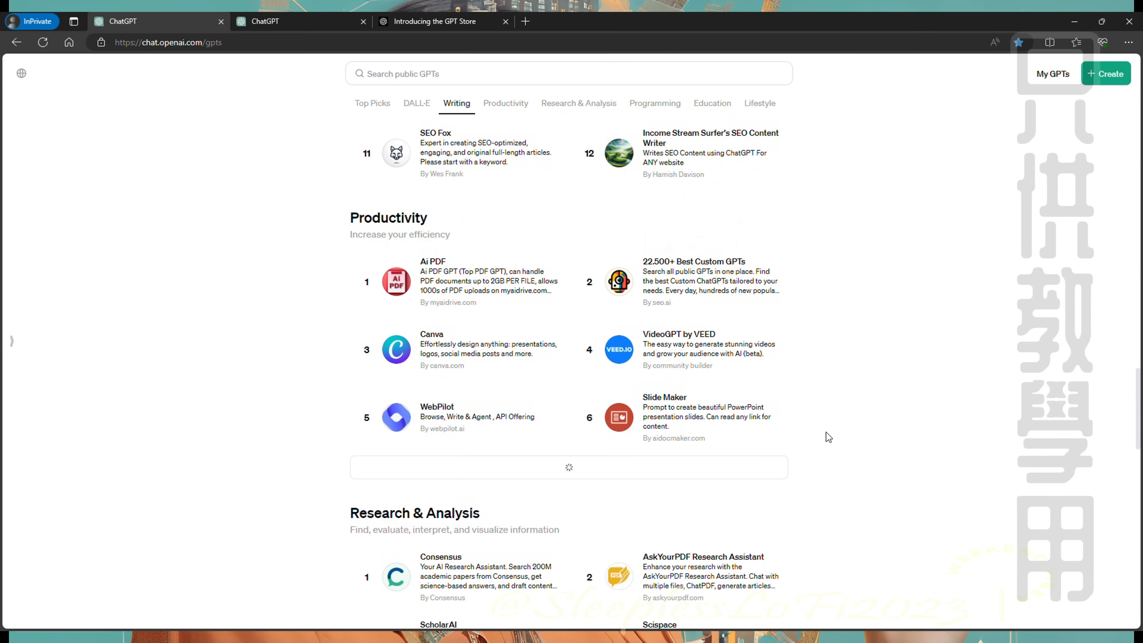
left_click(578, 103)
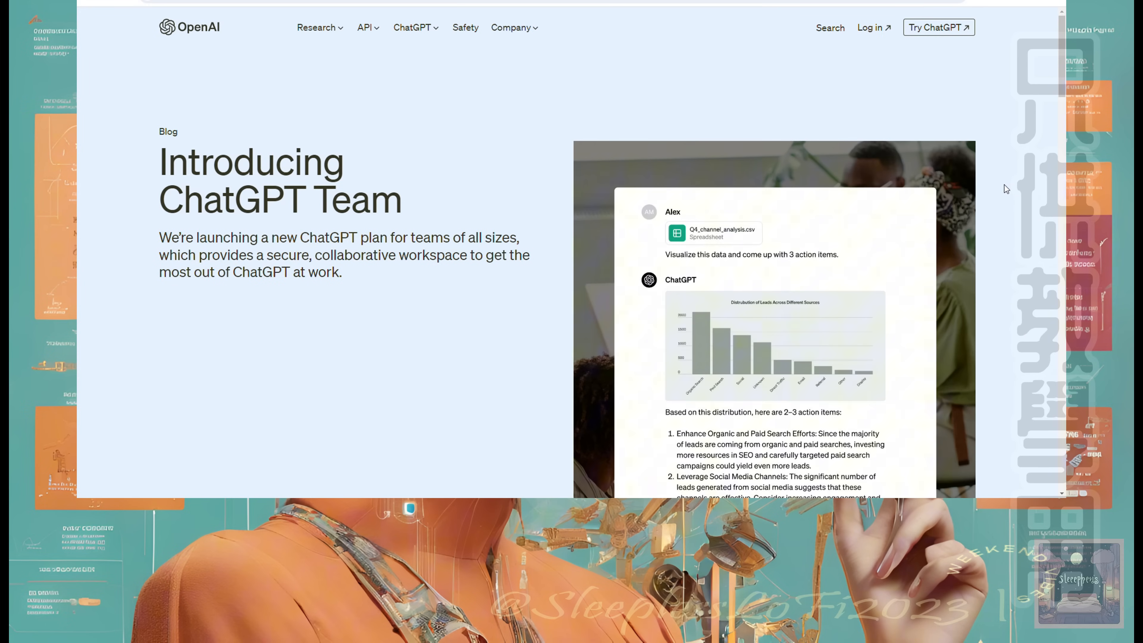
Read the Introducing ChatGPT Team post through to its end
scroll("down", 3)
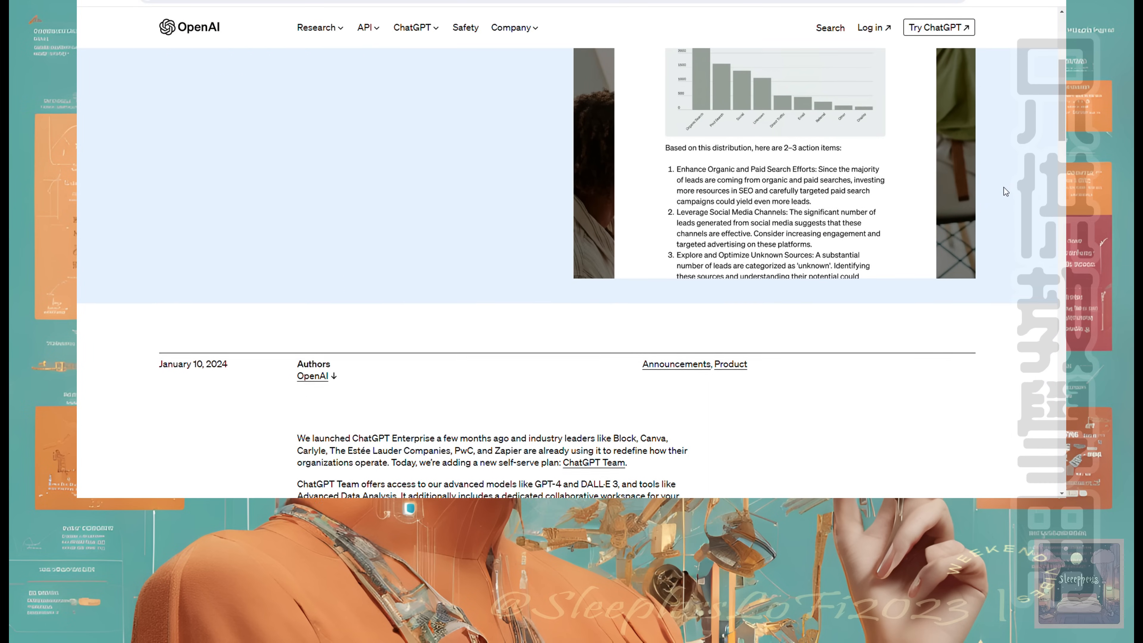
scroll("down", 3)
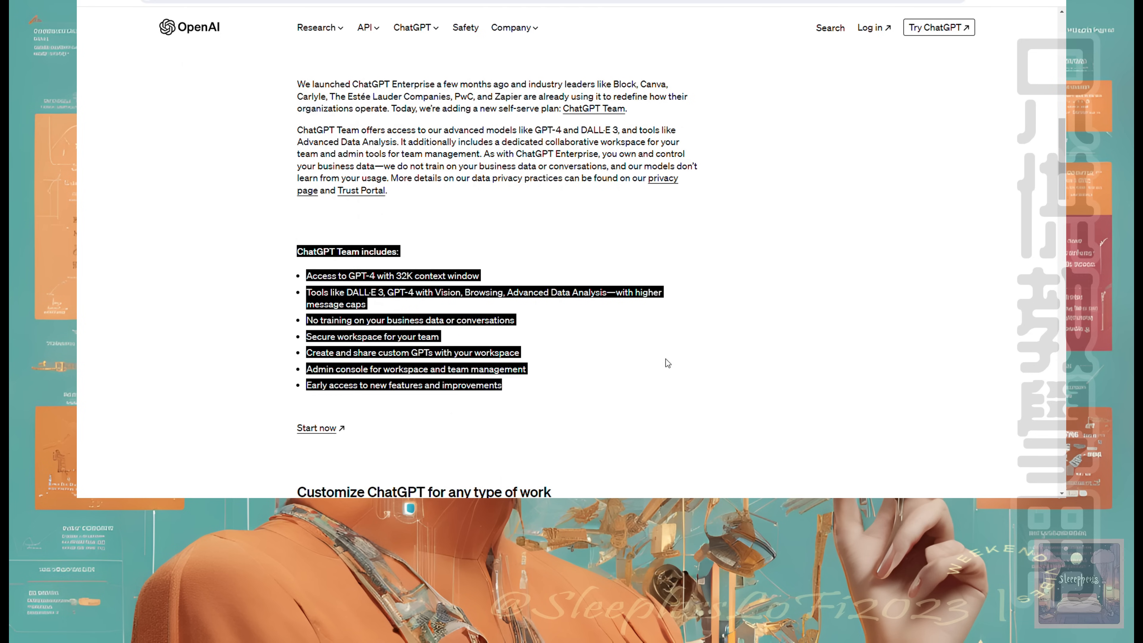
scroll("down", 3)
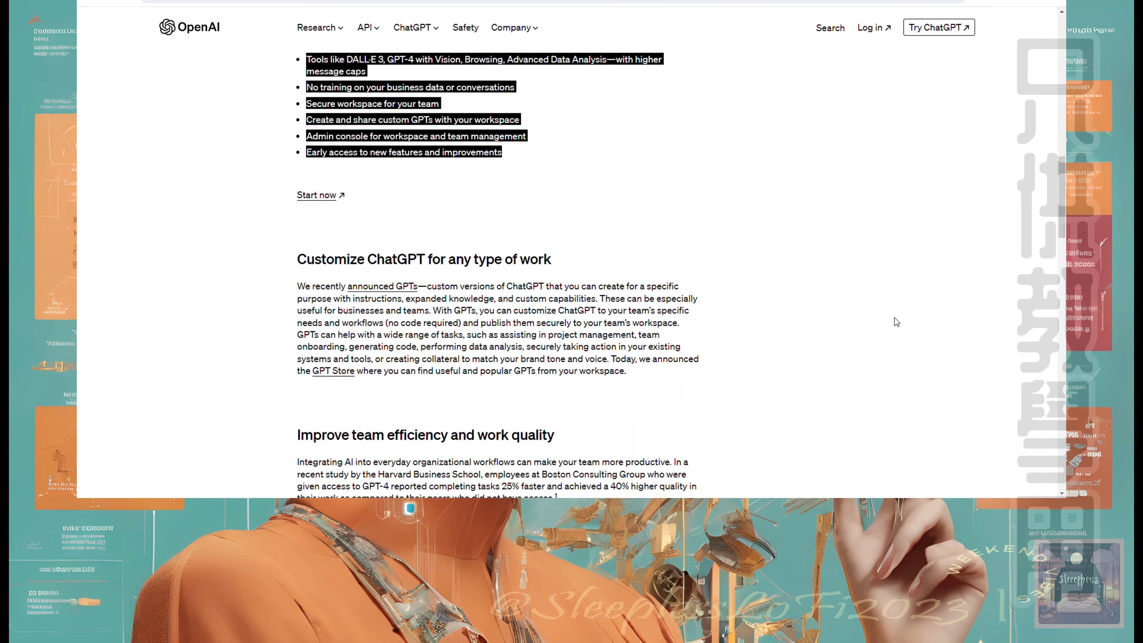
scroll("down", 3)
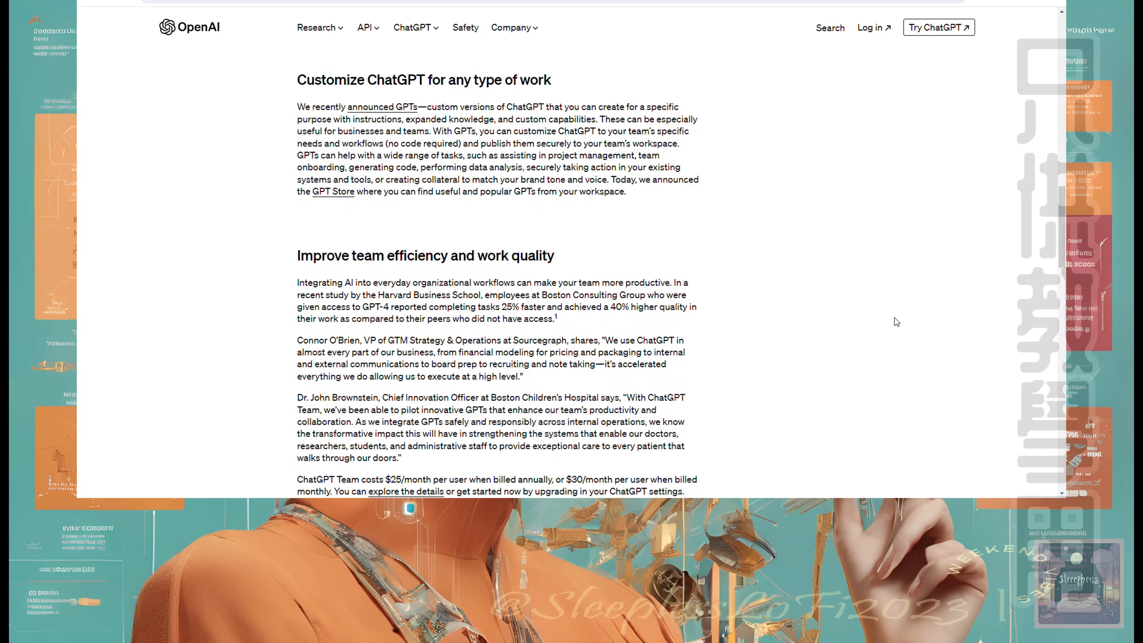
scroll("down", 3)
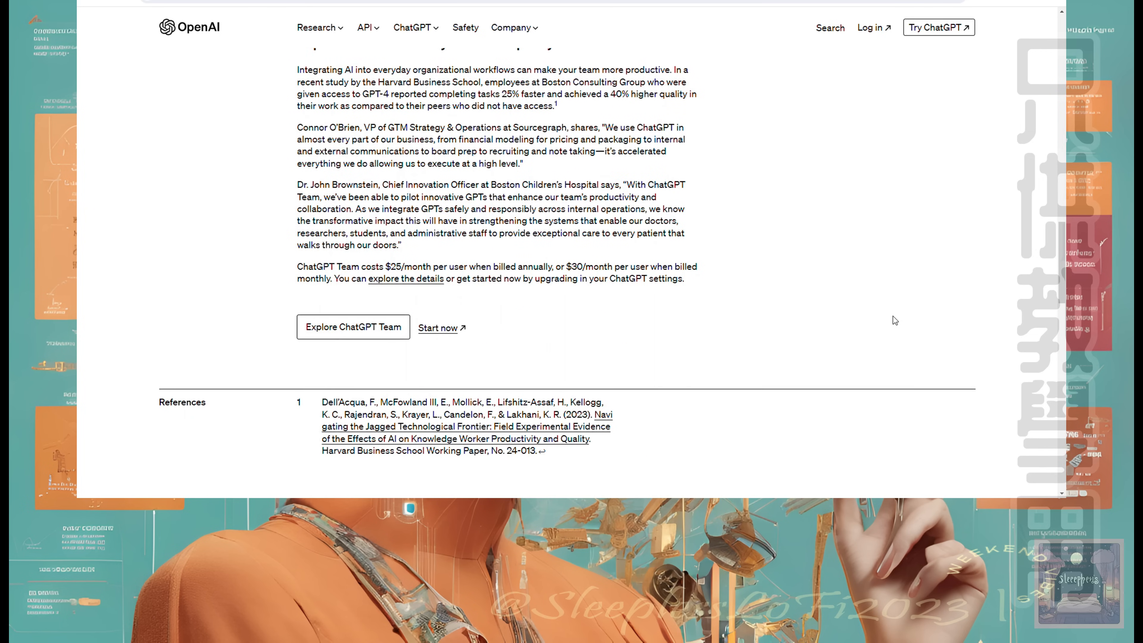
scroll("down", 3)
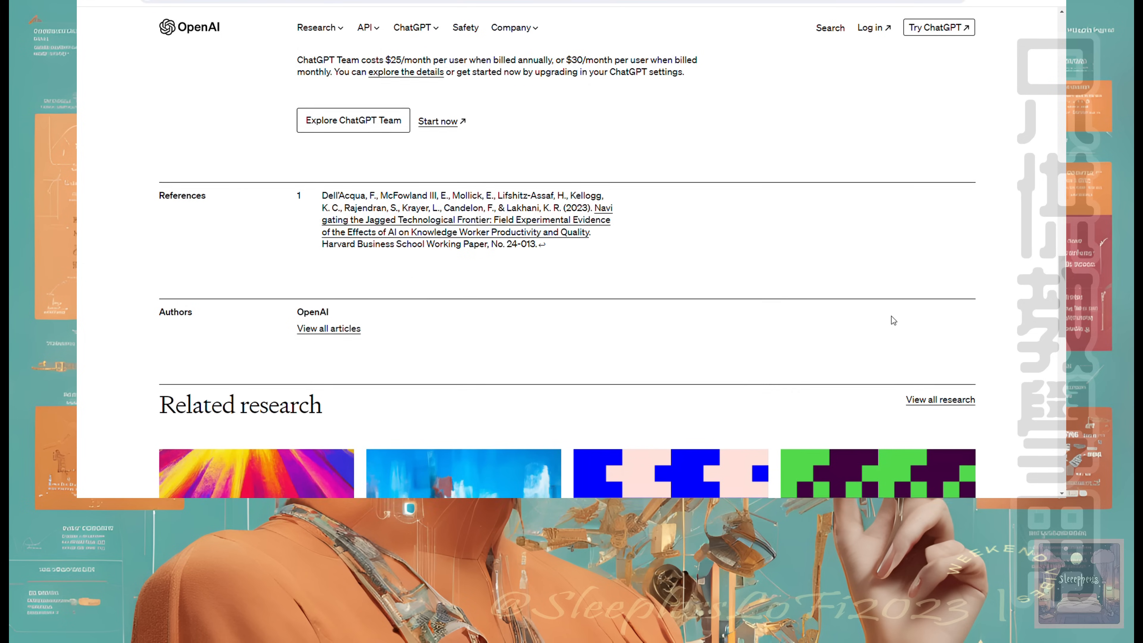
scroll("up", 3)
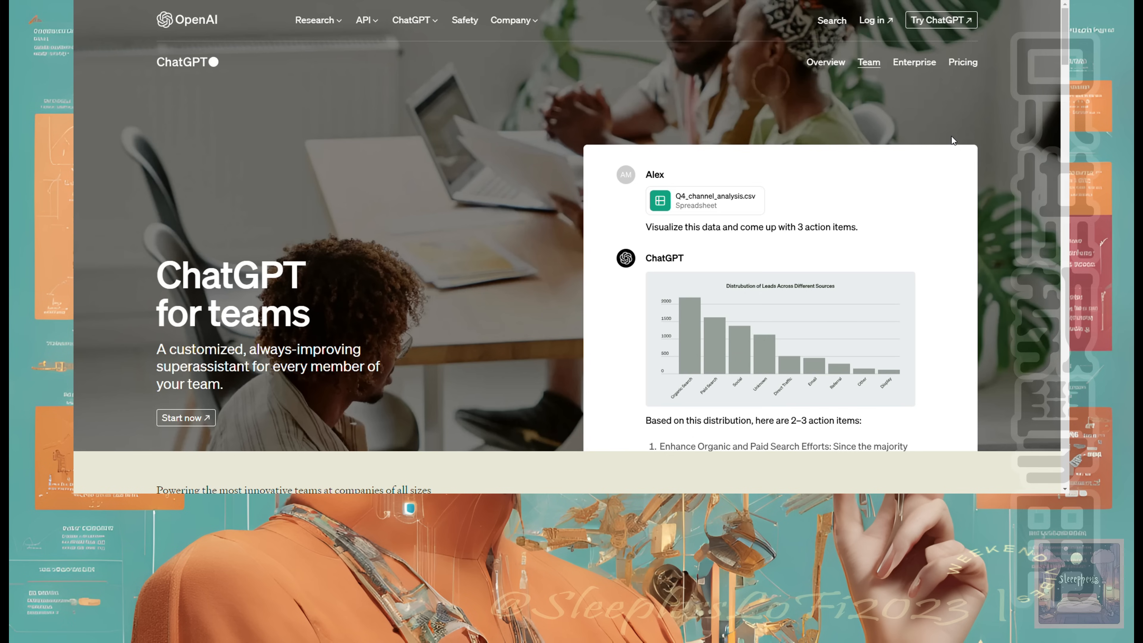
scroll("down", 3)
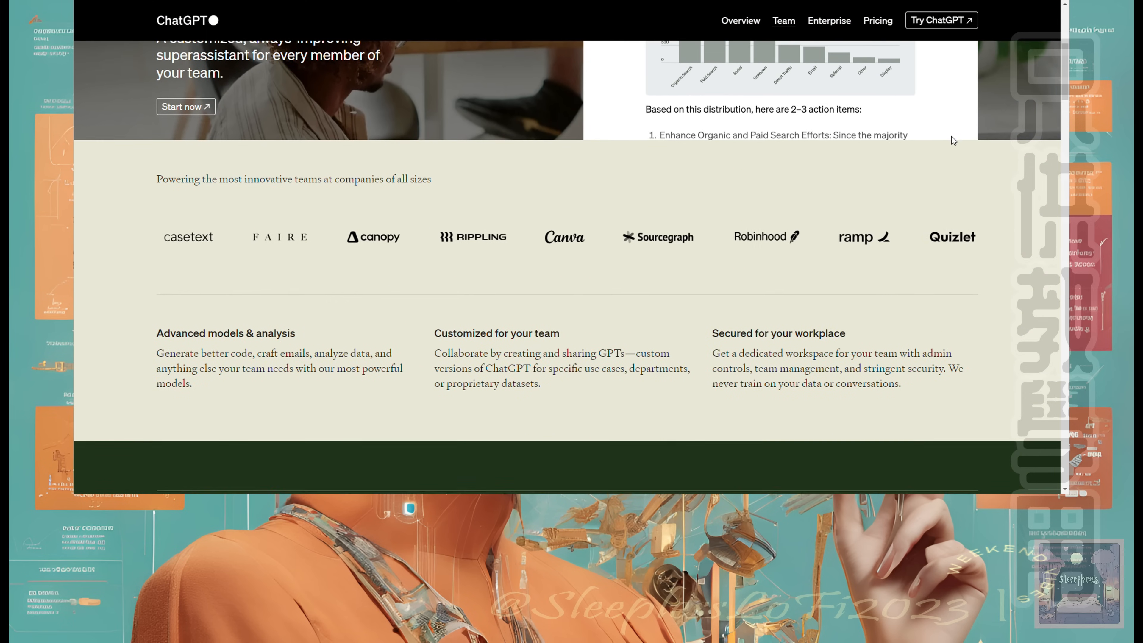
scroll("down", 3)
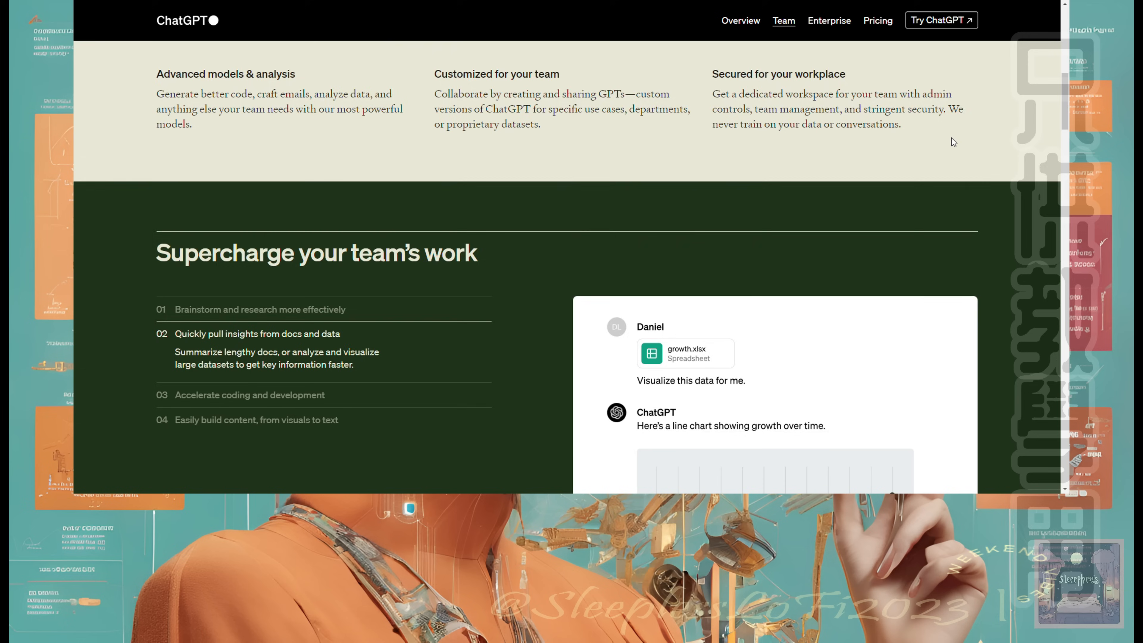
scroll("down", 3)
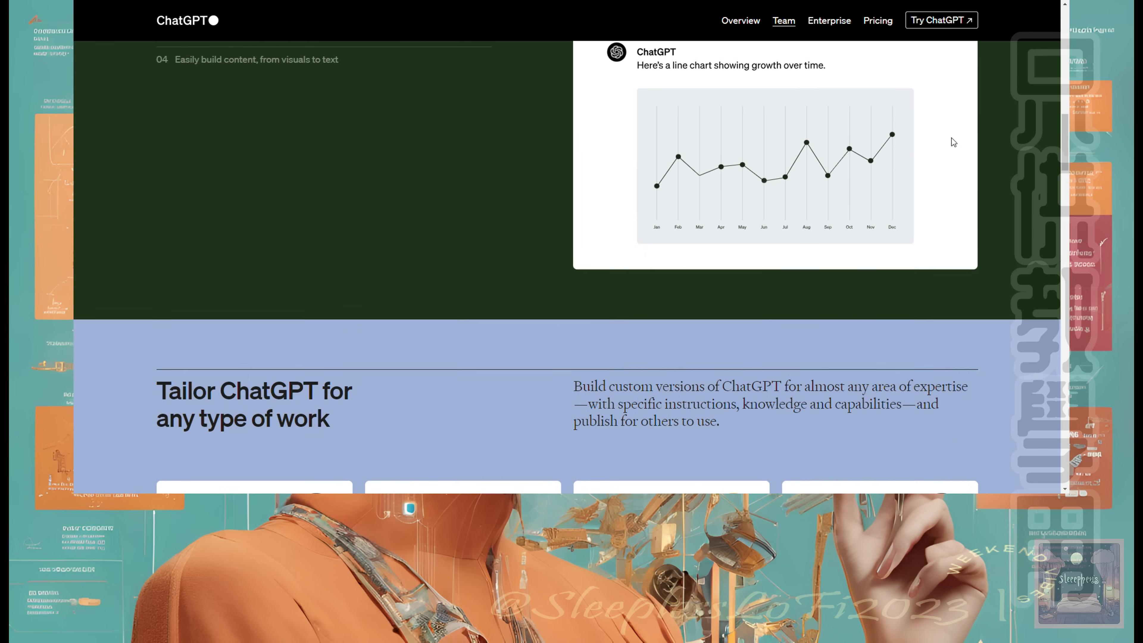
scroll("down", 3)
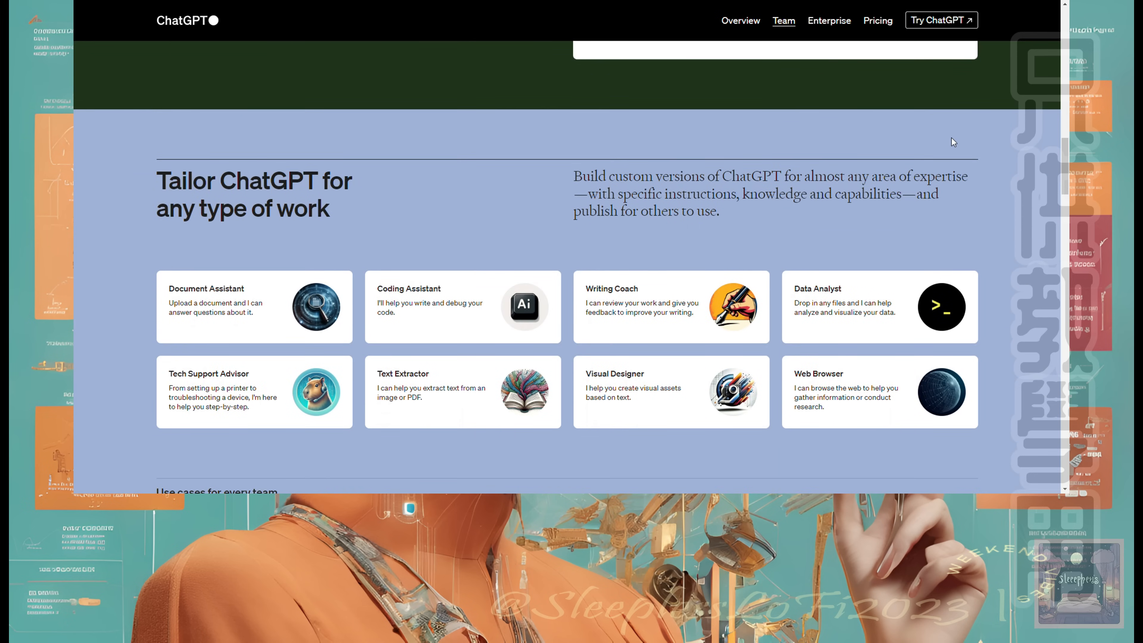
scroll("down", 3)
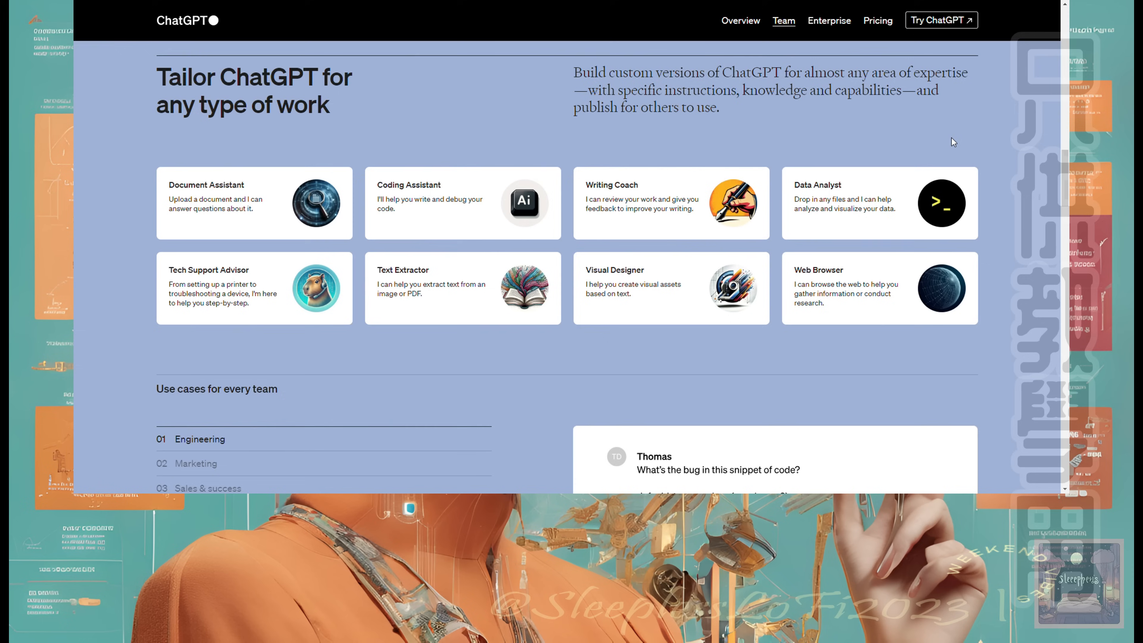
scroll("down", 3)
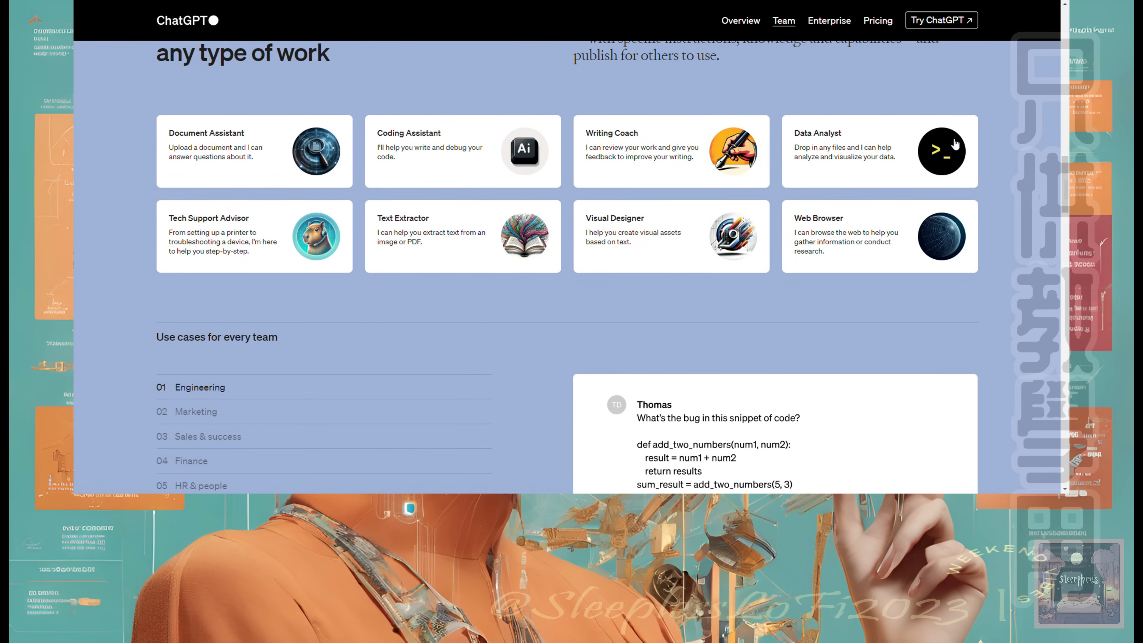
scroll("down", 3)
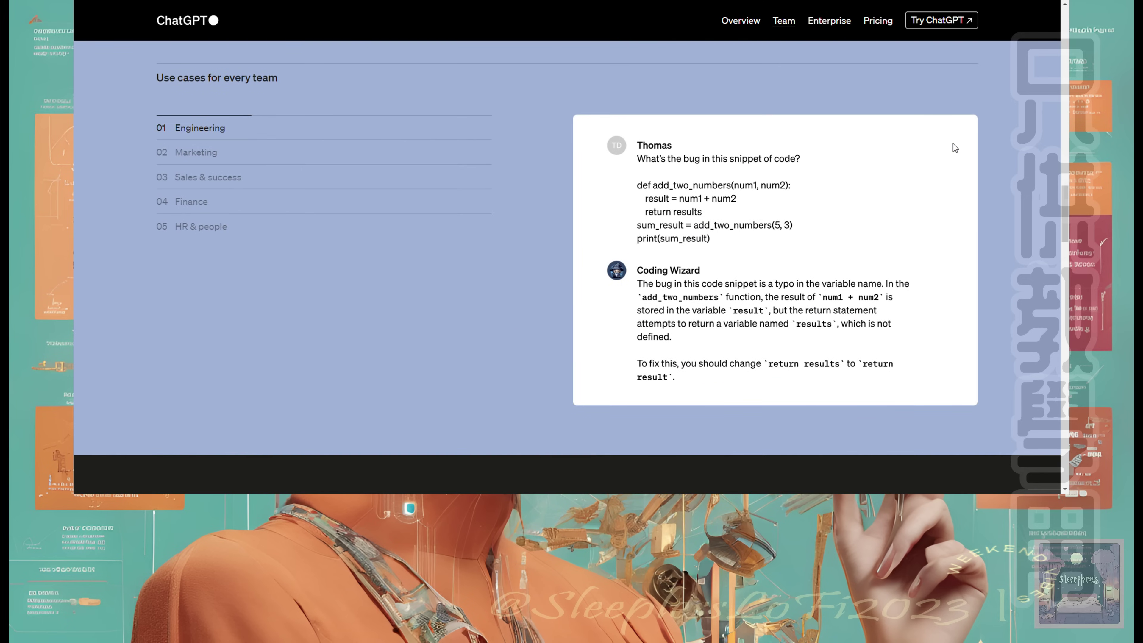
mouse_move(289, 201)
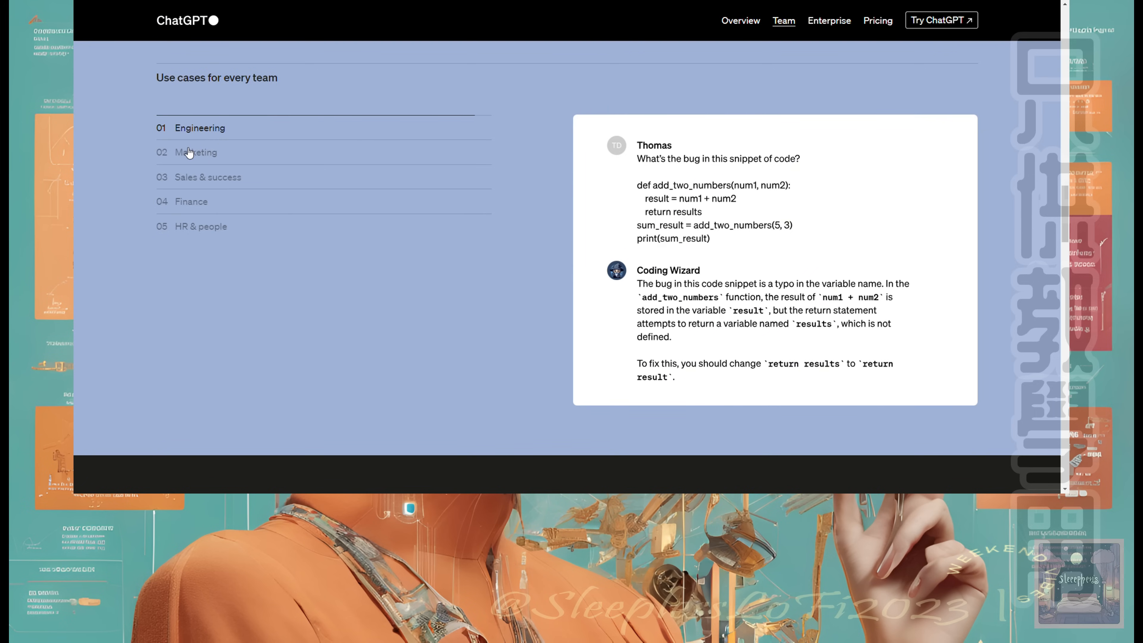
left_click(195, 152)
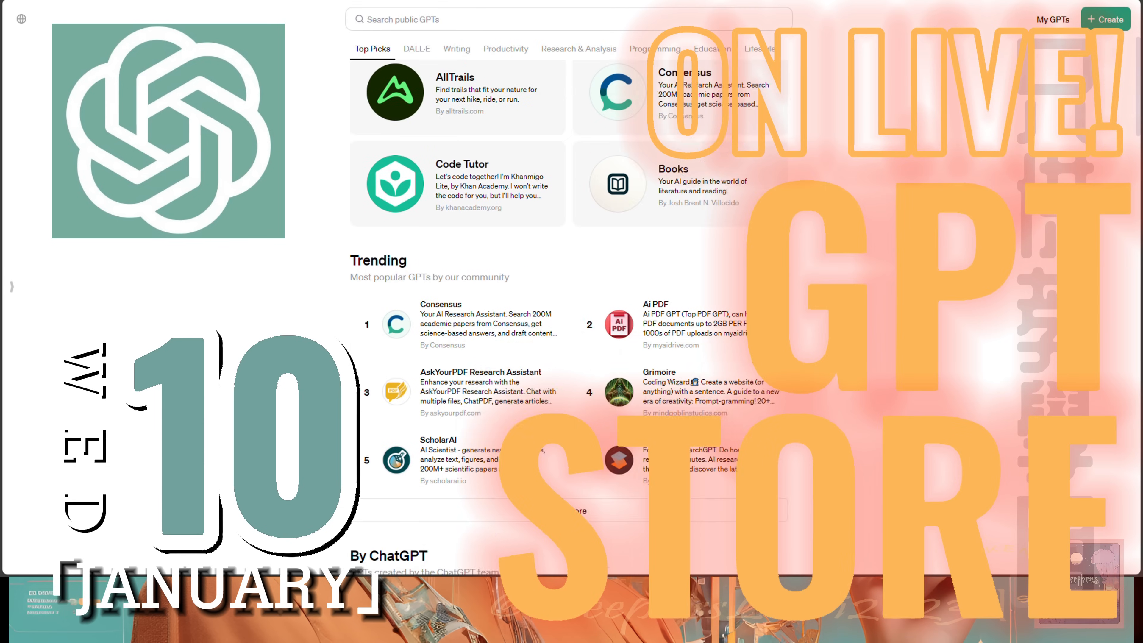
Scroll the Top Picks page past the Trending and By ChatGPT lists
scroll("down", 3)
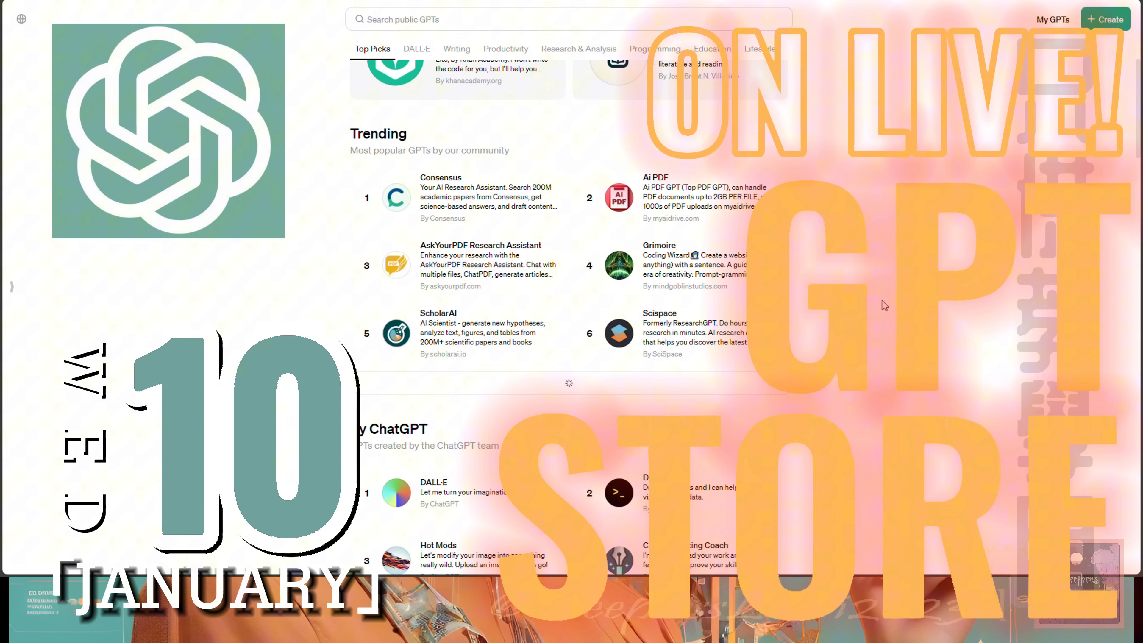
scroll("down", 3)
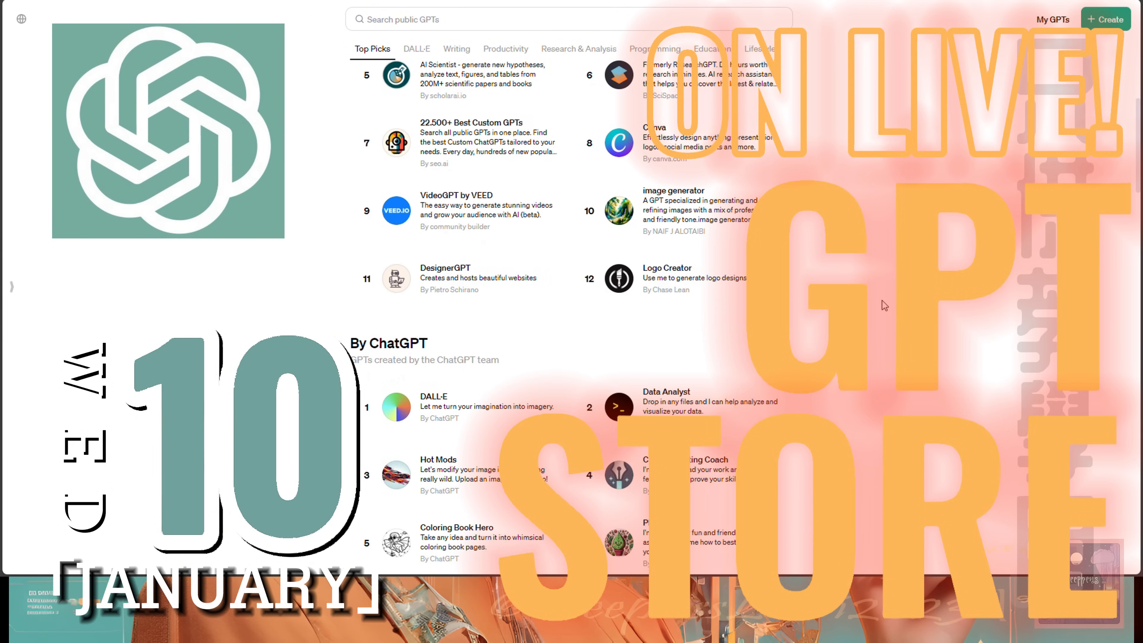
scroll("down", 3)
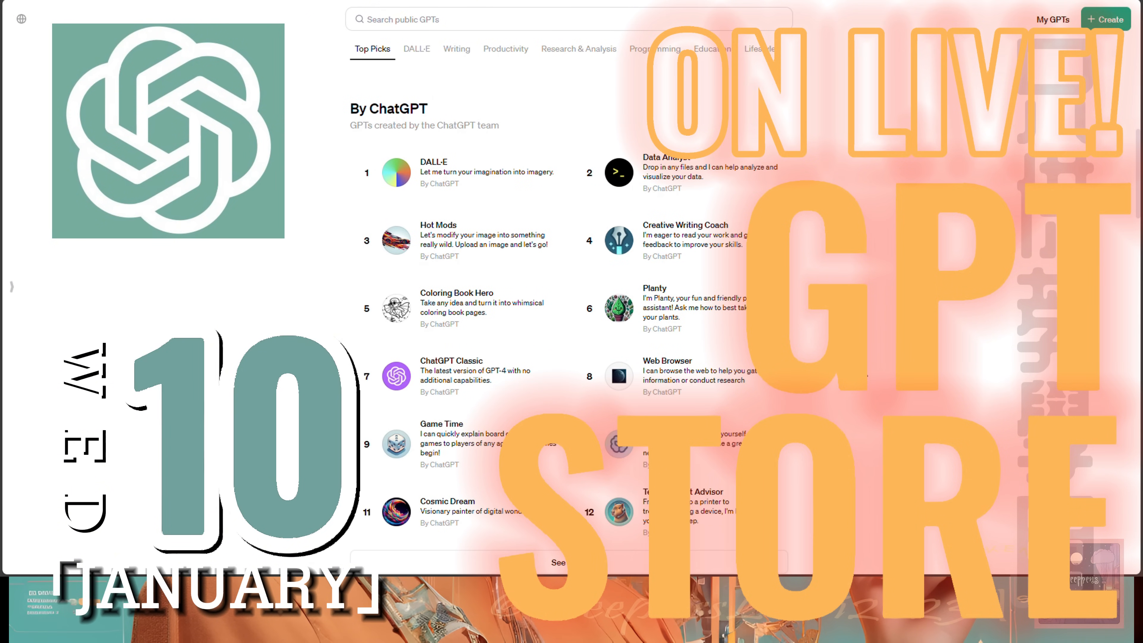
Jump to the Writing category and scroll down to the Productivity listings
left_click(416, 49)
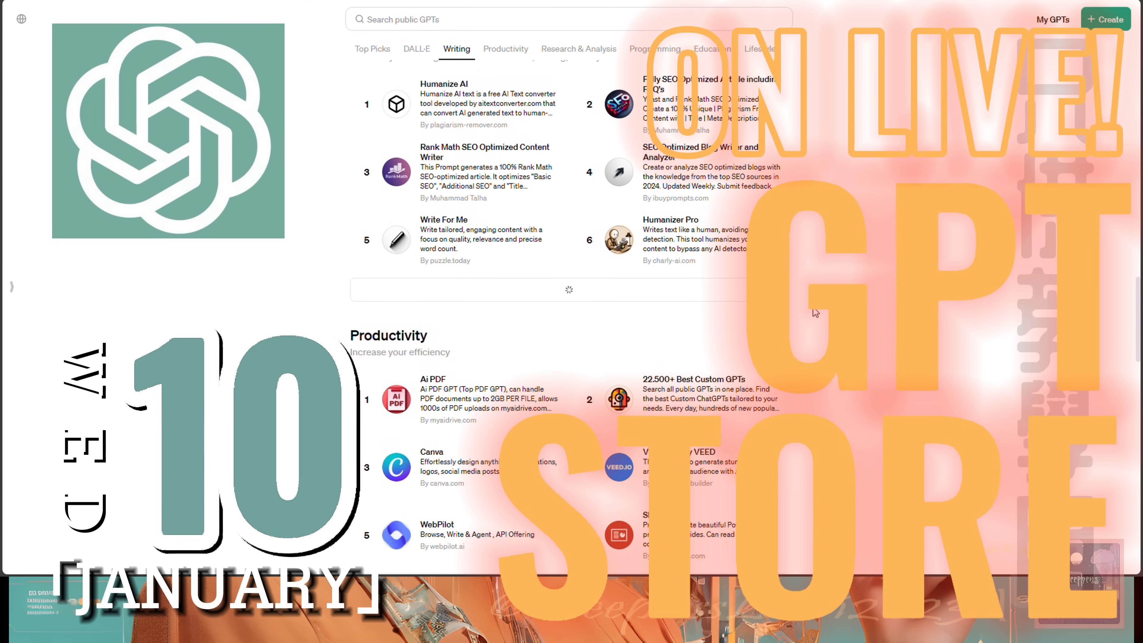
scroll("down", 3)
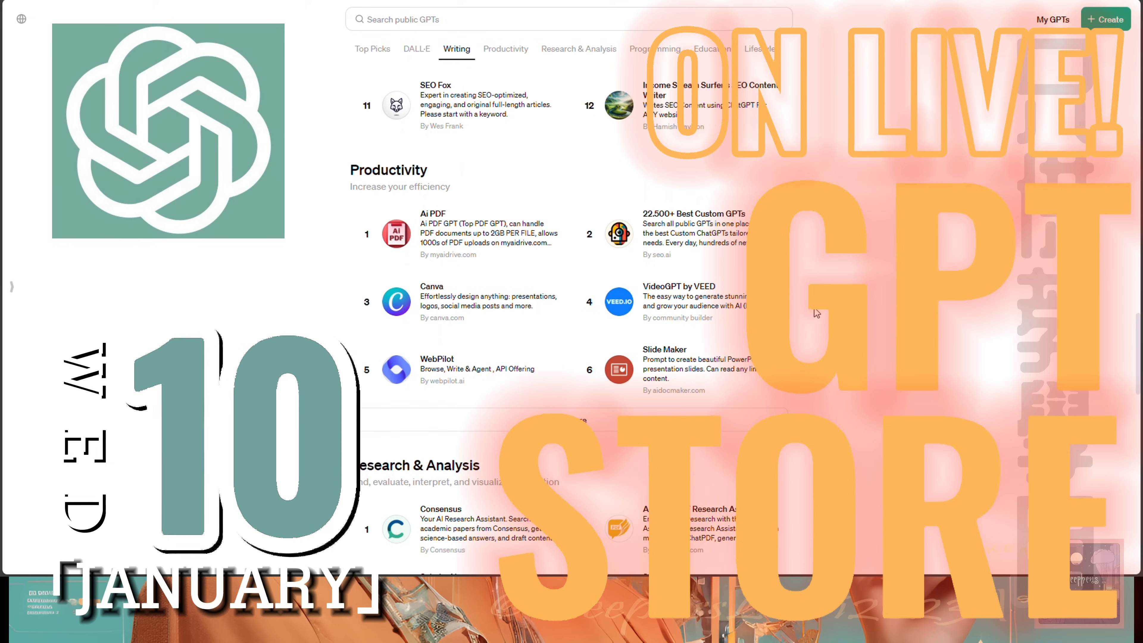
scroll("down", 3)
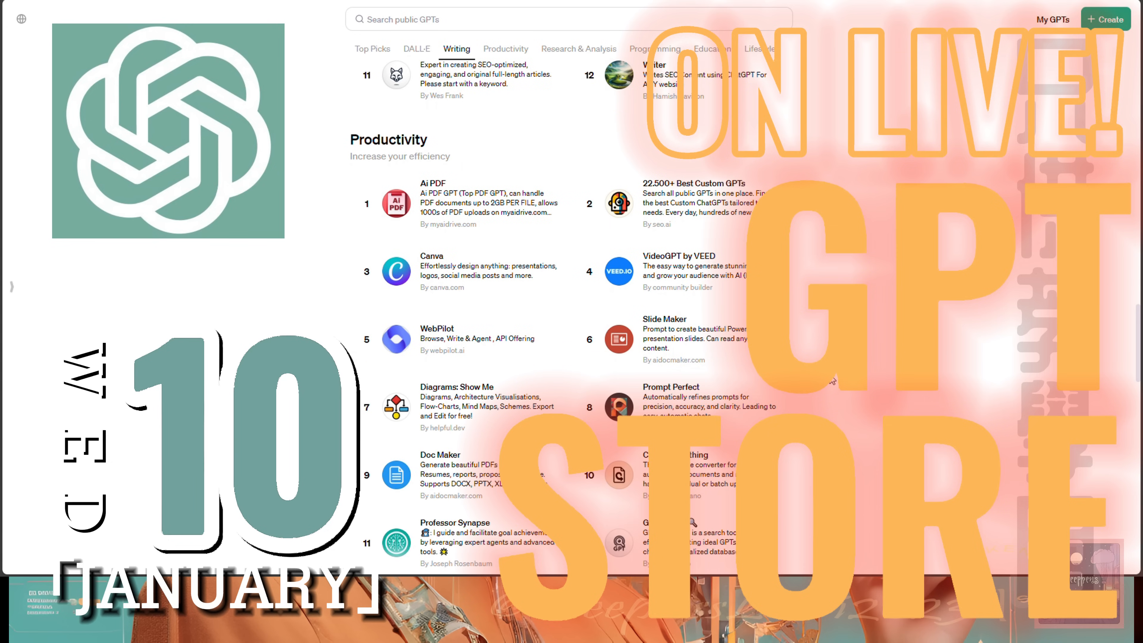
Jump to Research & Analysis, expand its list, and scroll down to Programming
left_click(578, 48)
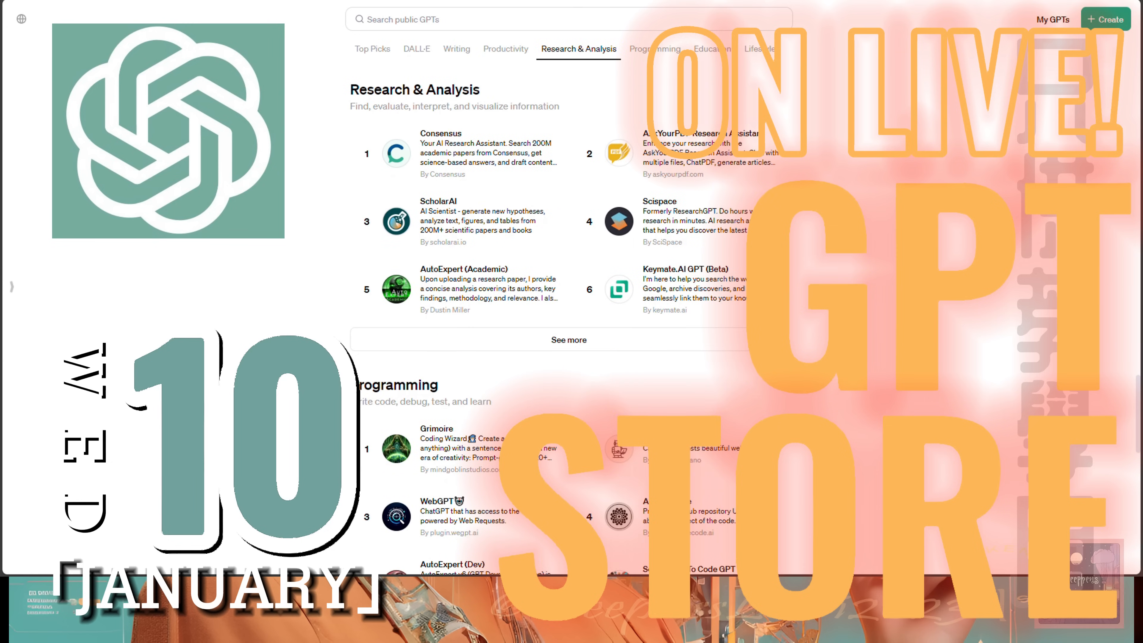
left_click(568, 340)
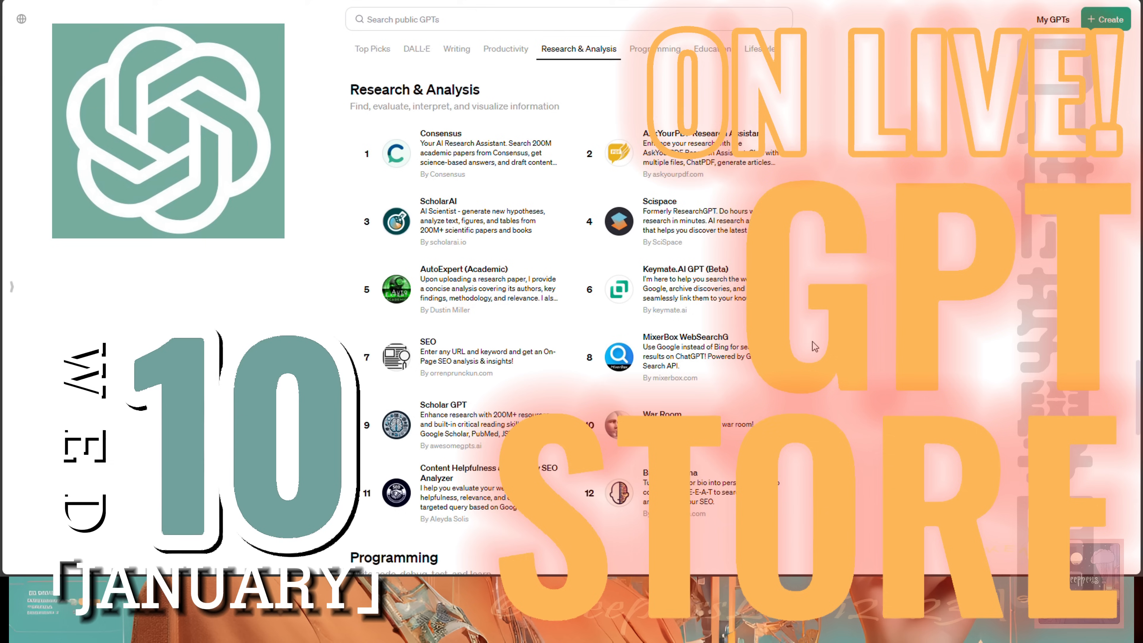
scroll("down", 3)
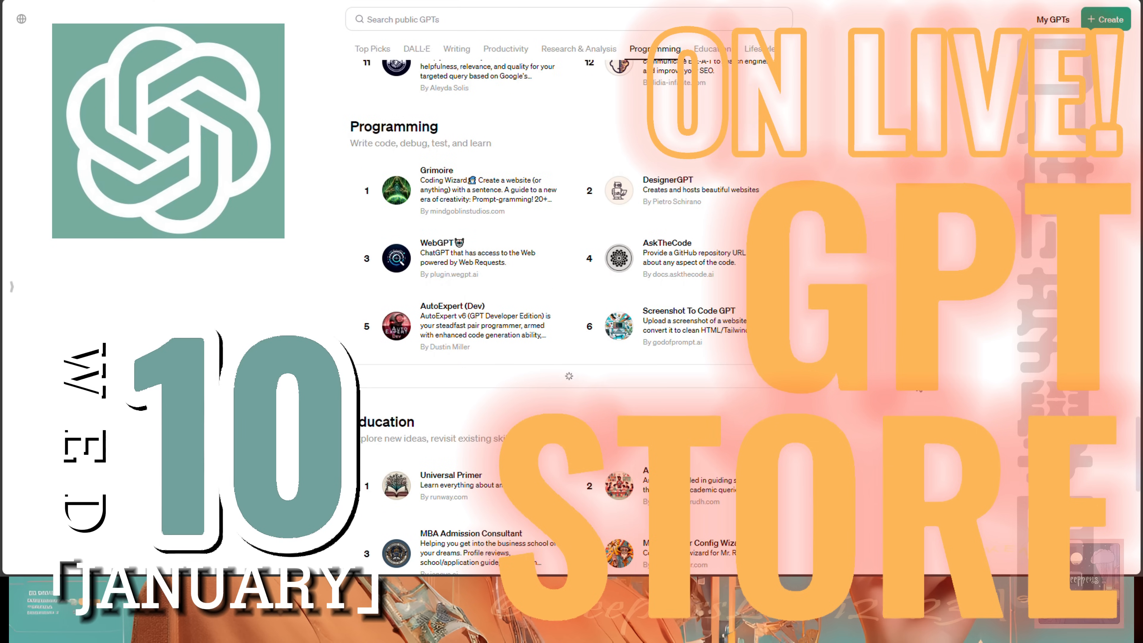
scroll("down", 3)
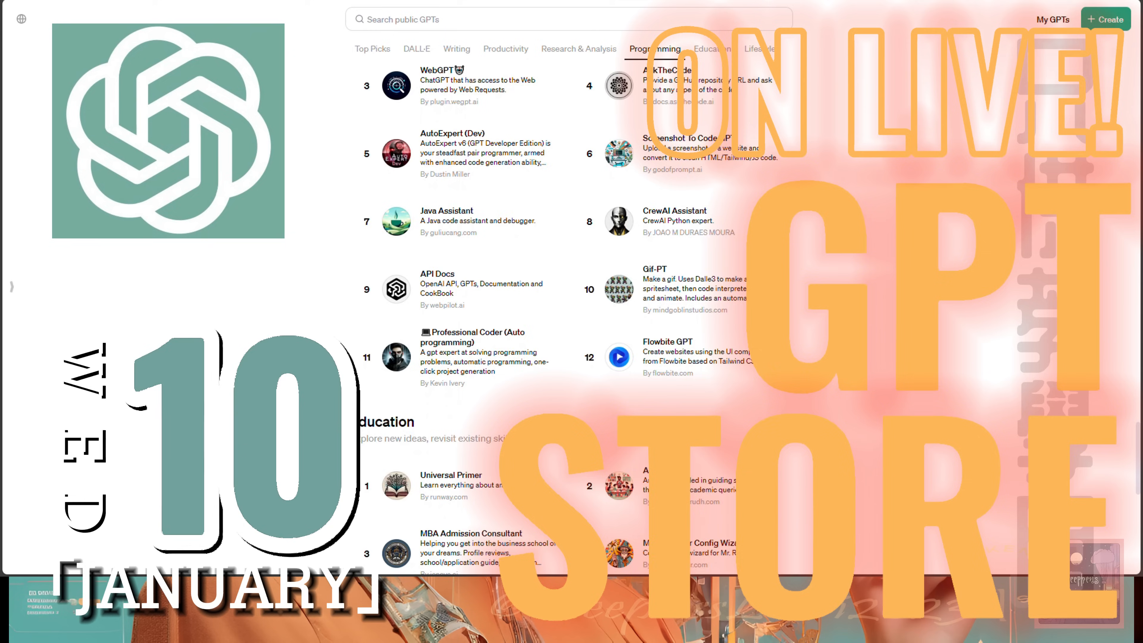
Jump to the Education category and scroll down to the Lifestyle GPTs
left_click(710, 48)
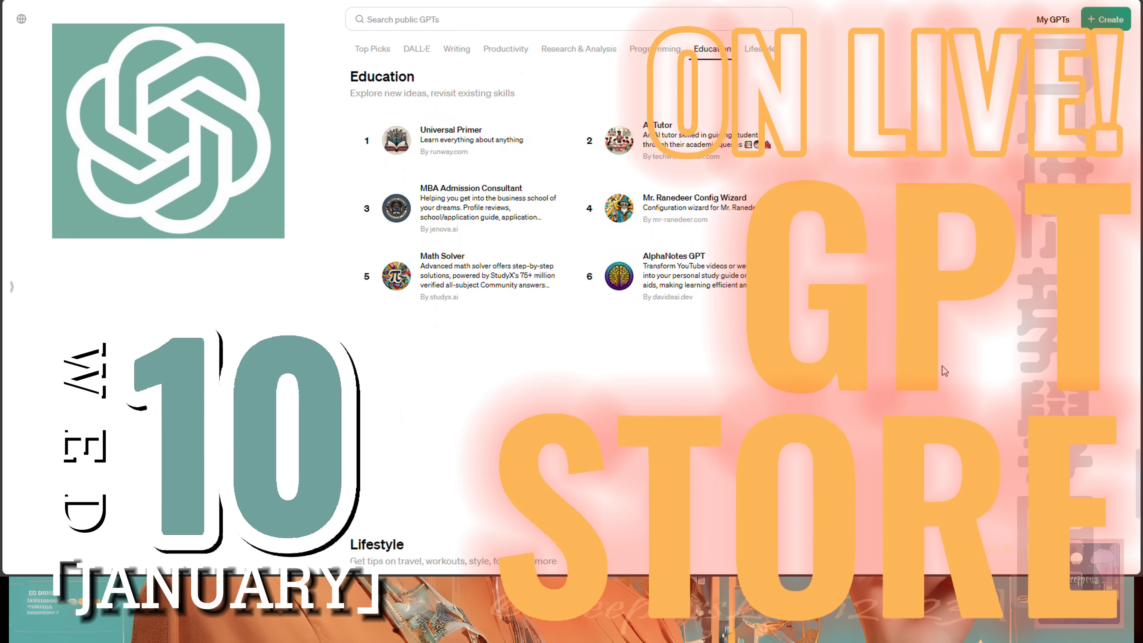
scroll("down", 3)
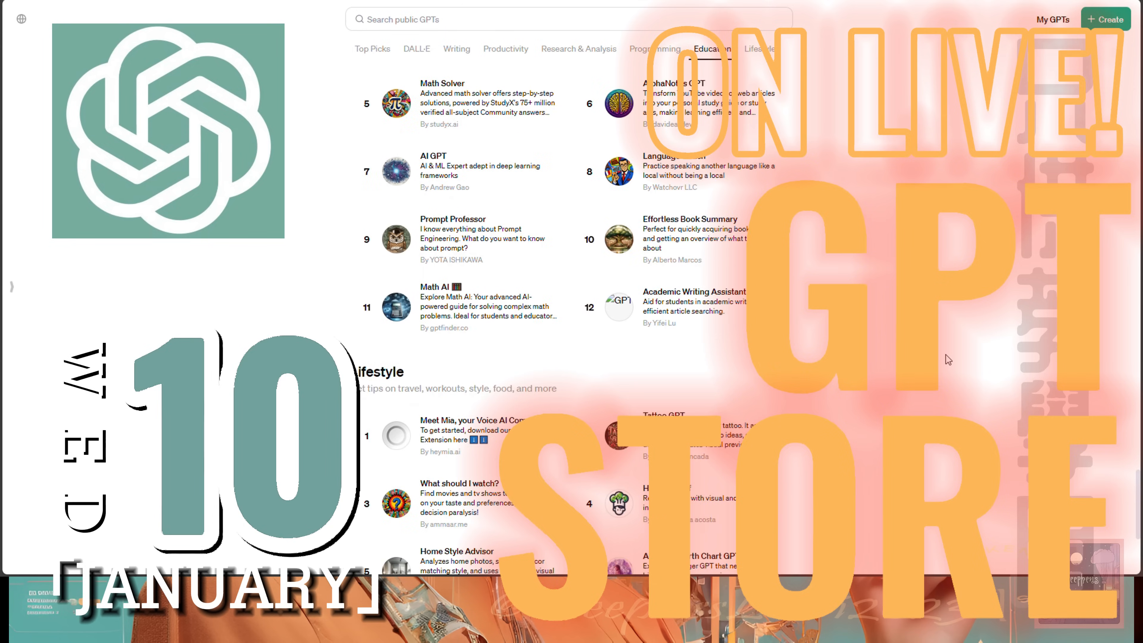
scroll("down", 3)
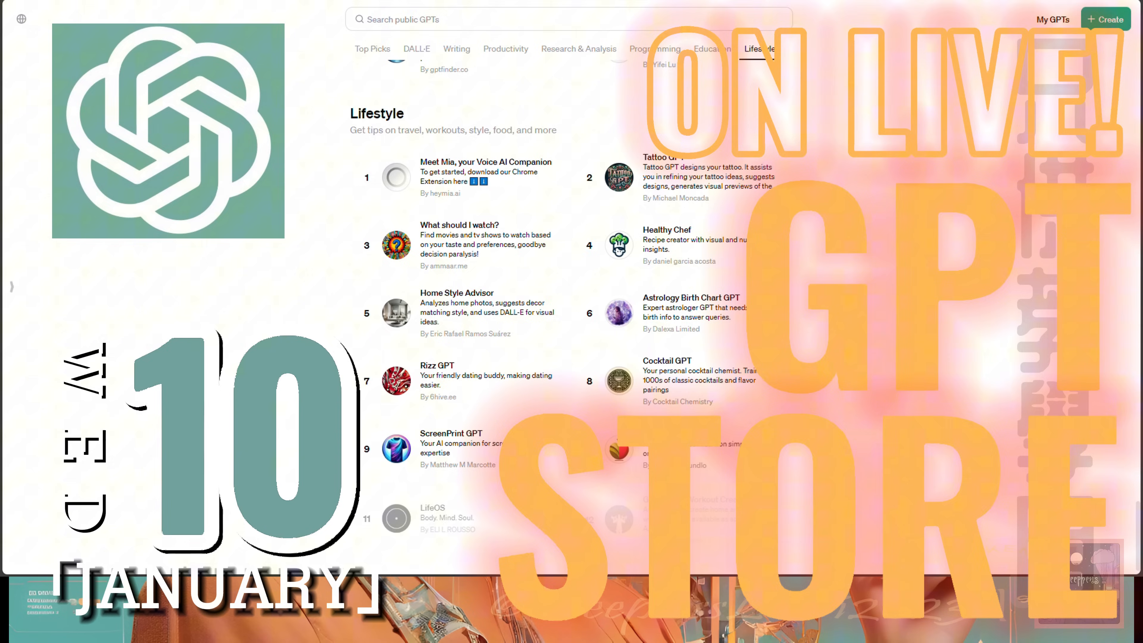